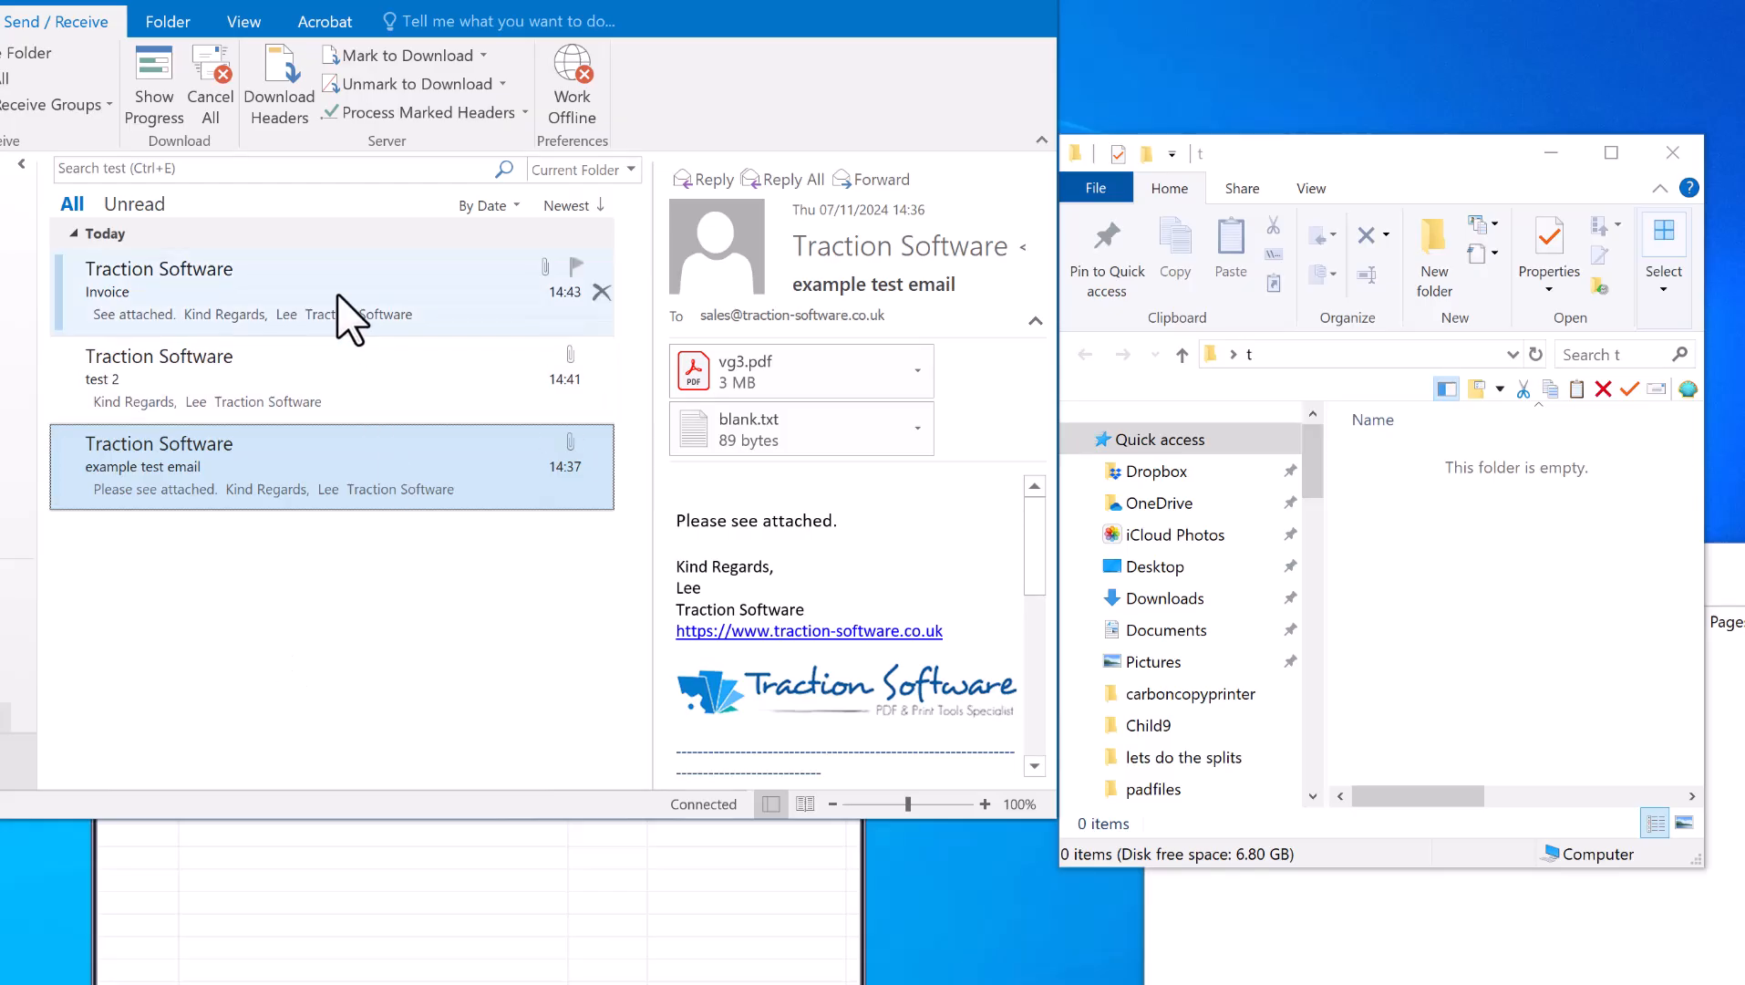
mouse_move(374, 613)
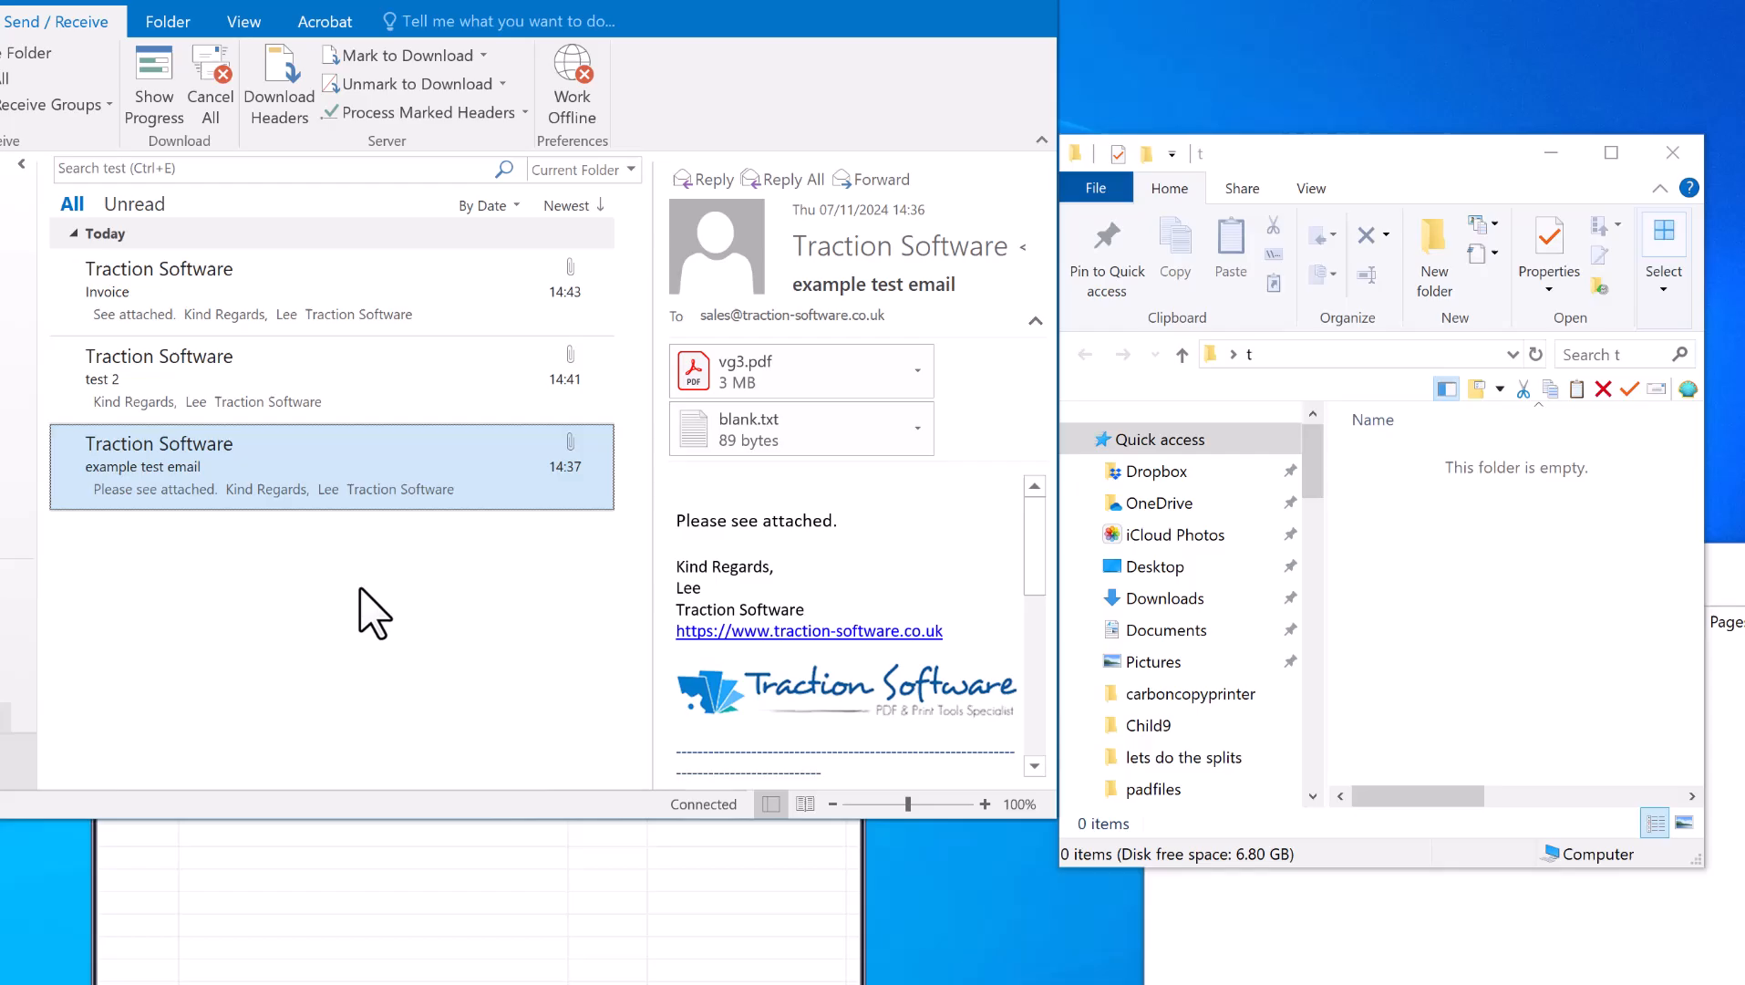
Step: Select the Invoice, test 2 and example test emails together in the message list
click(278, 292)
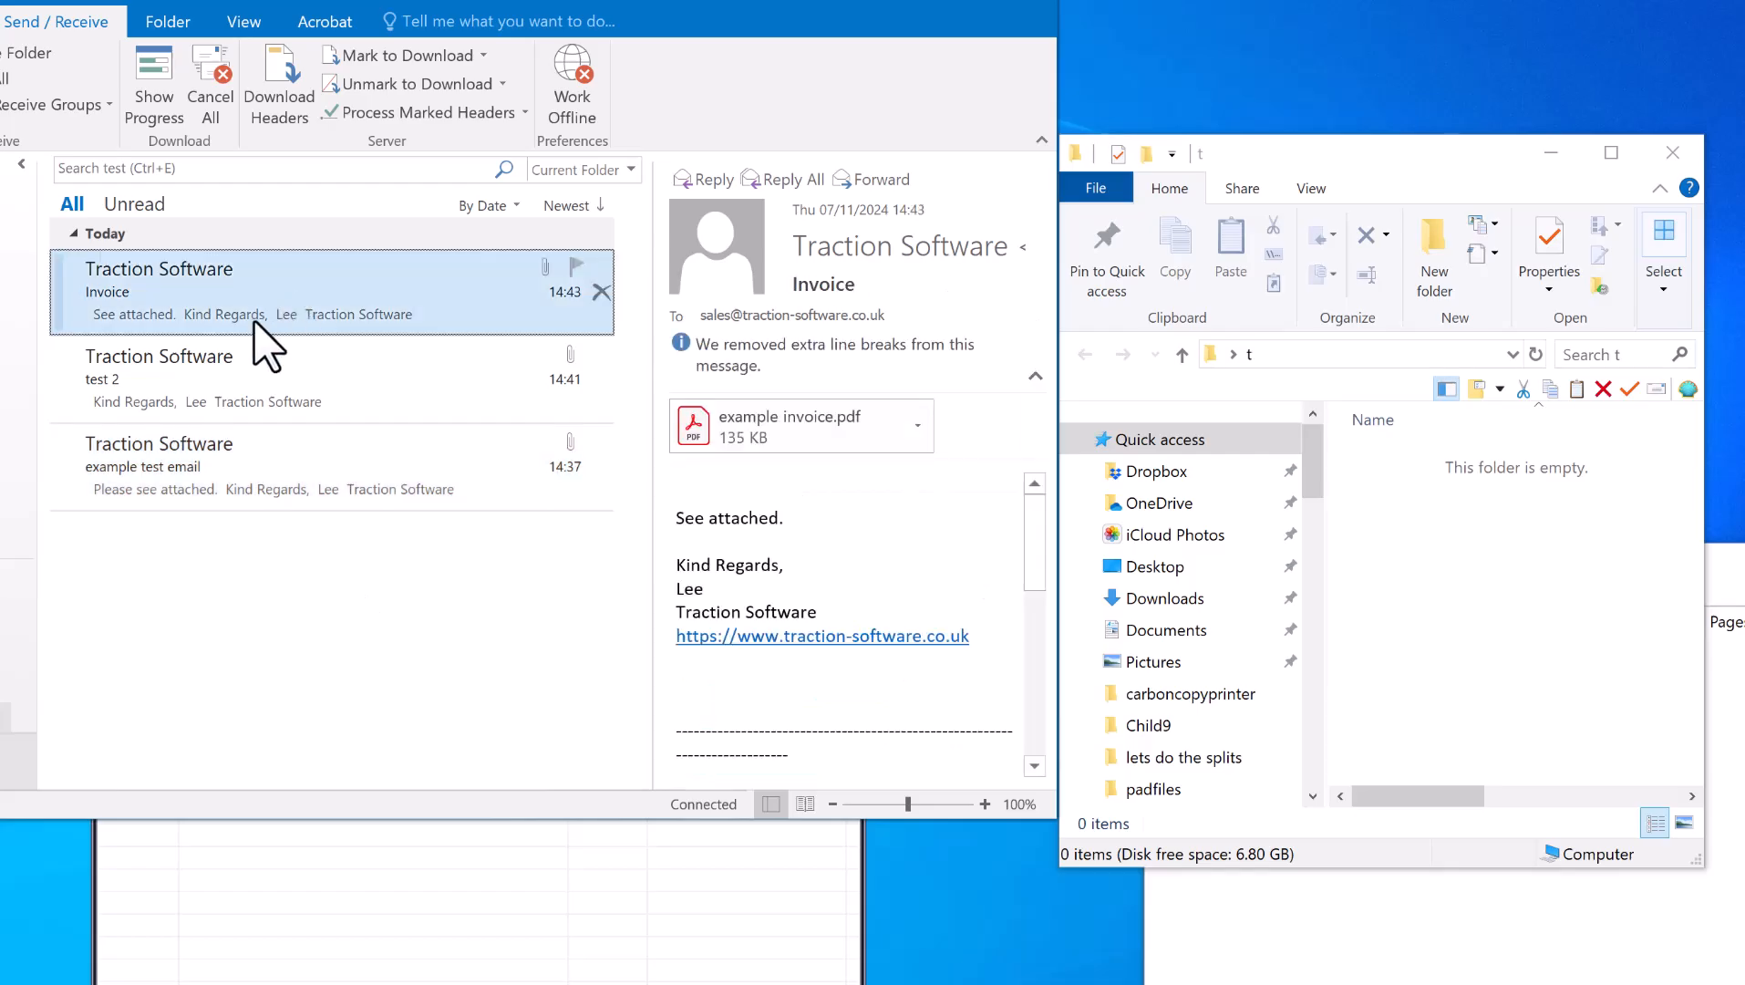
mouse_move(1473, 562)
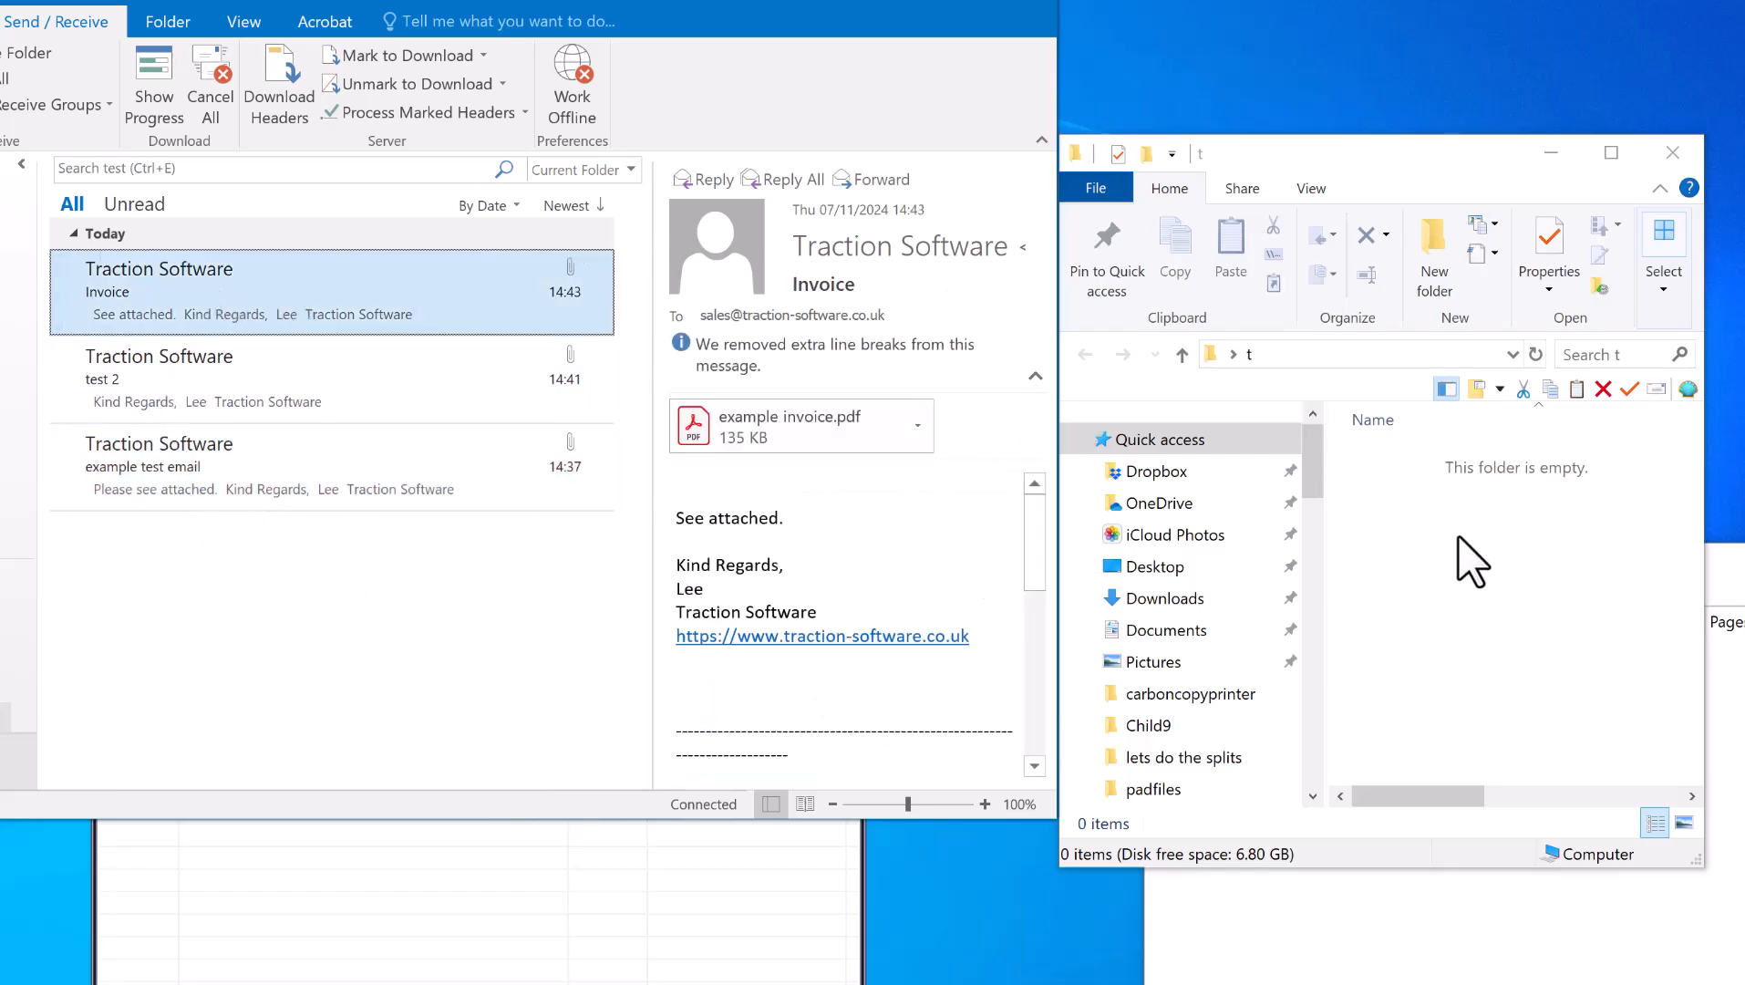
mouse_move(649, 400)
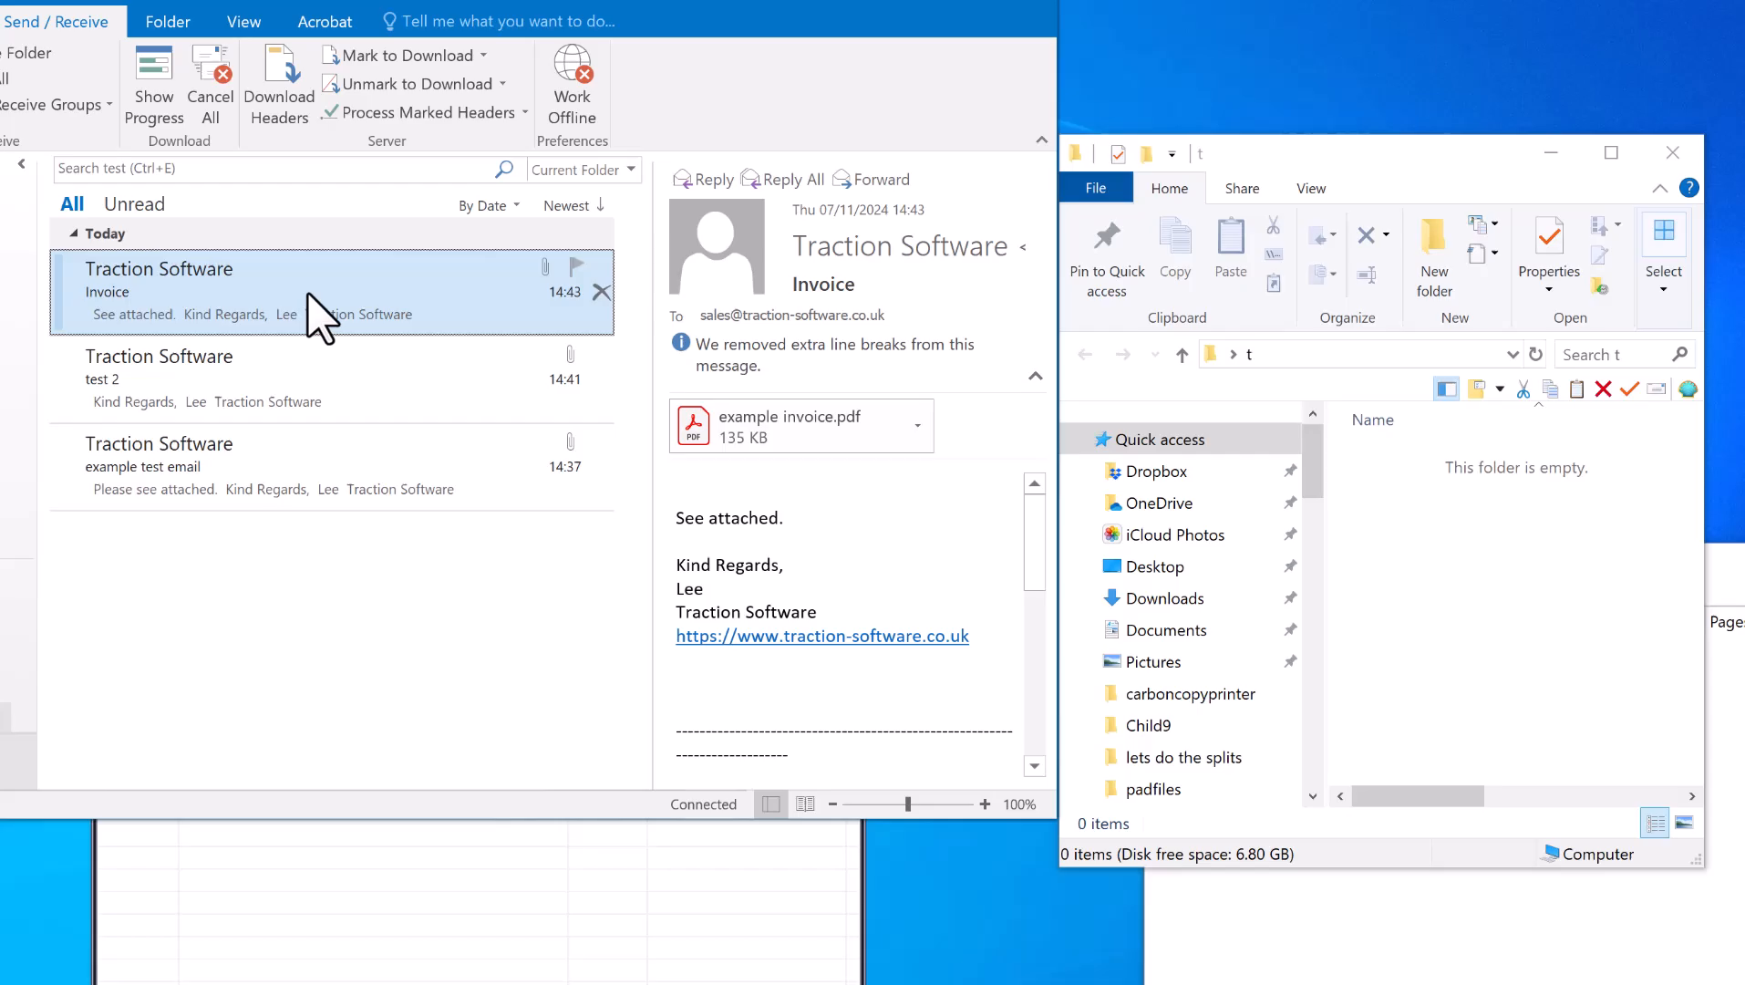
mouse_move(318, 378)
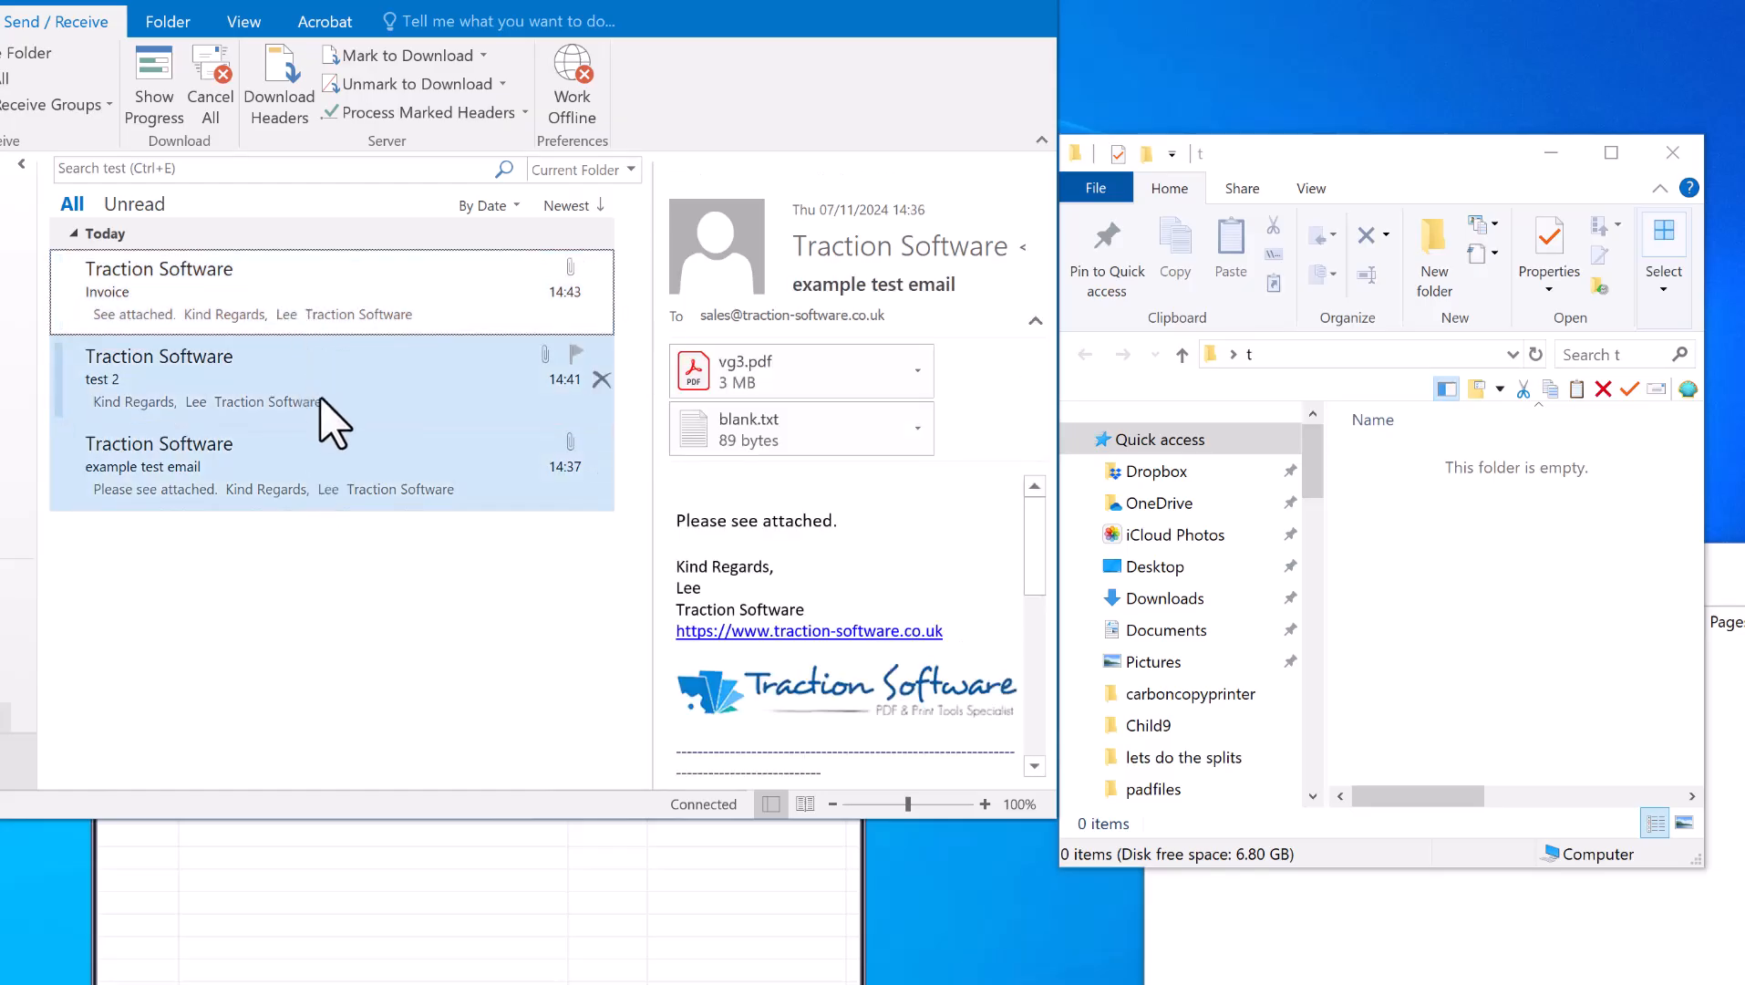
click(278, 292)
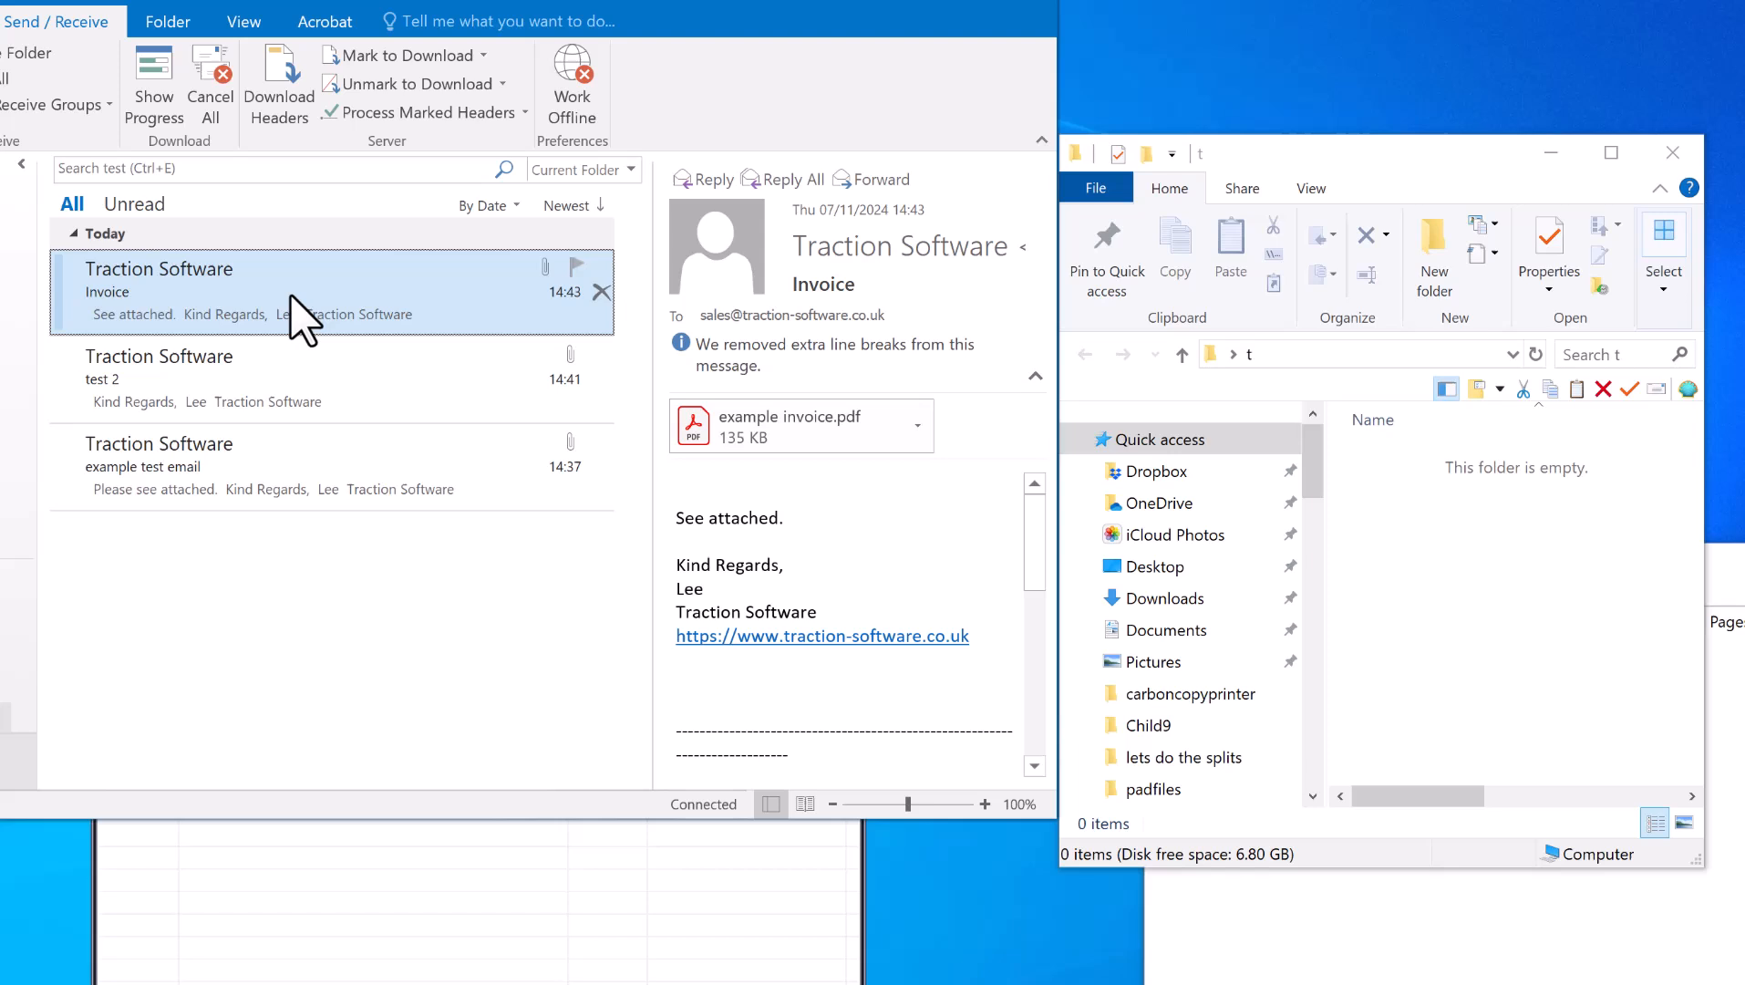
click(278, 466)
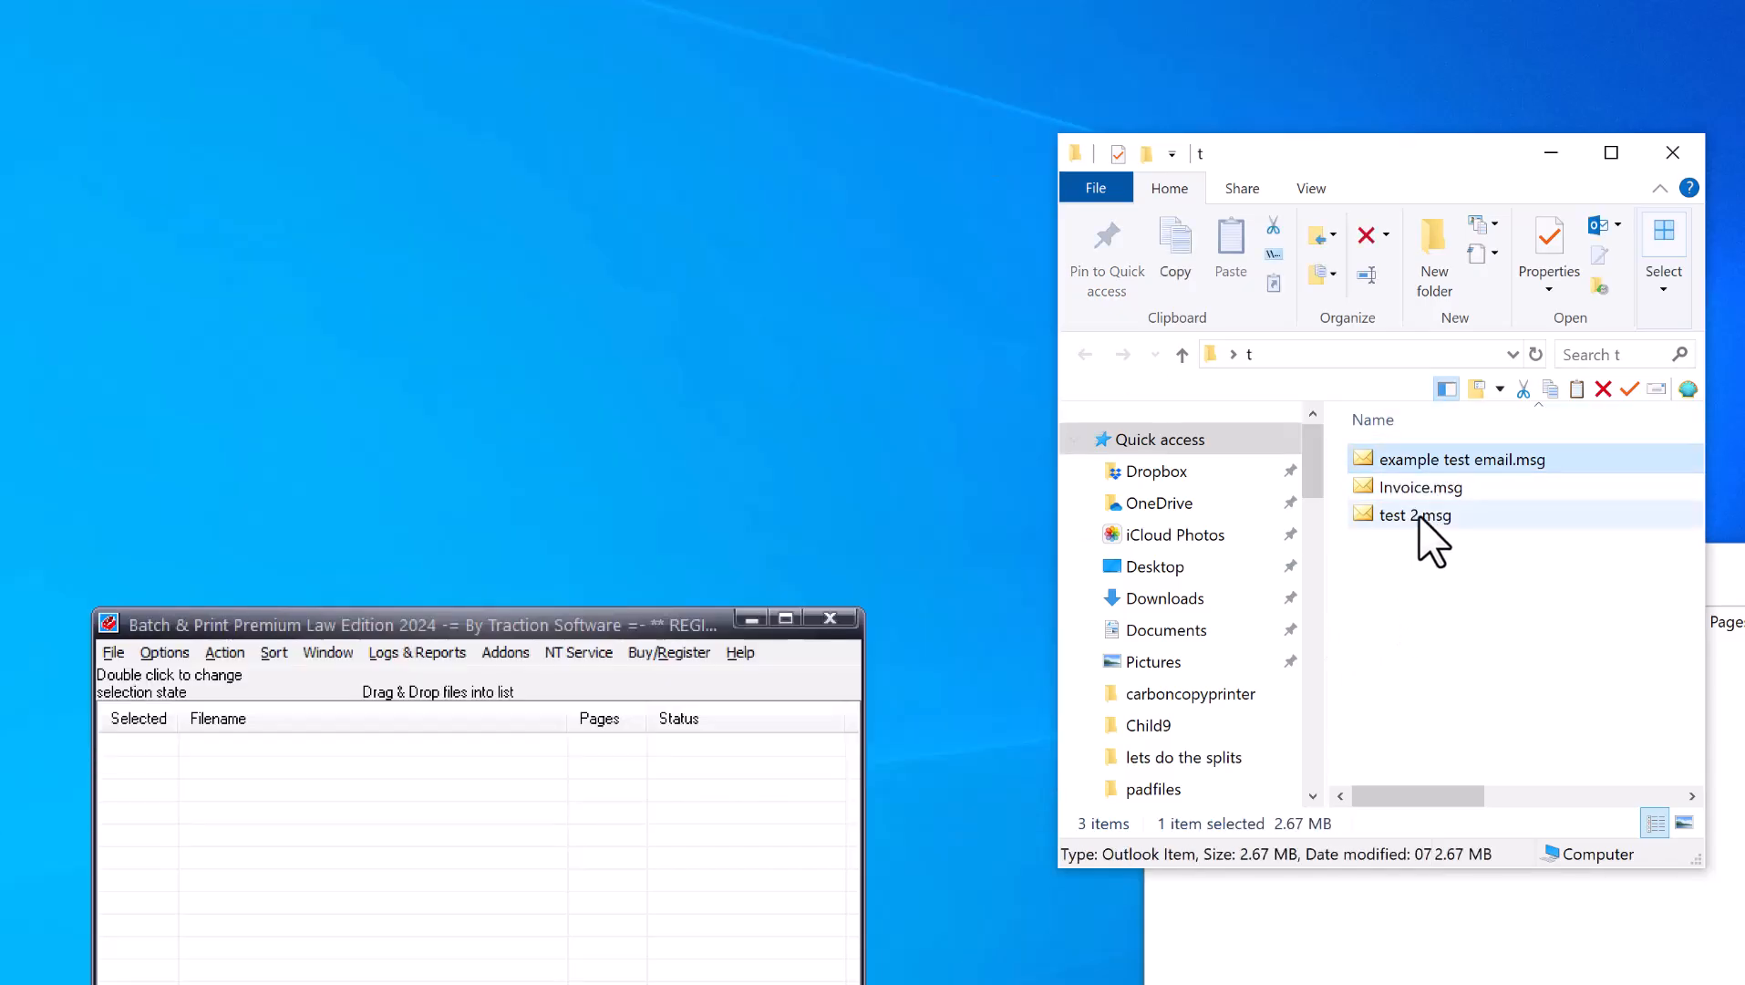
Step: Add all three saved .msg files to the Batch & Print list and start printing
key(ctrl+a)
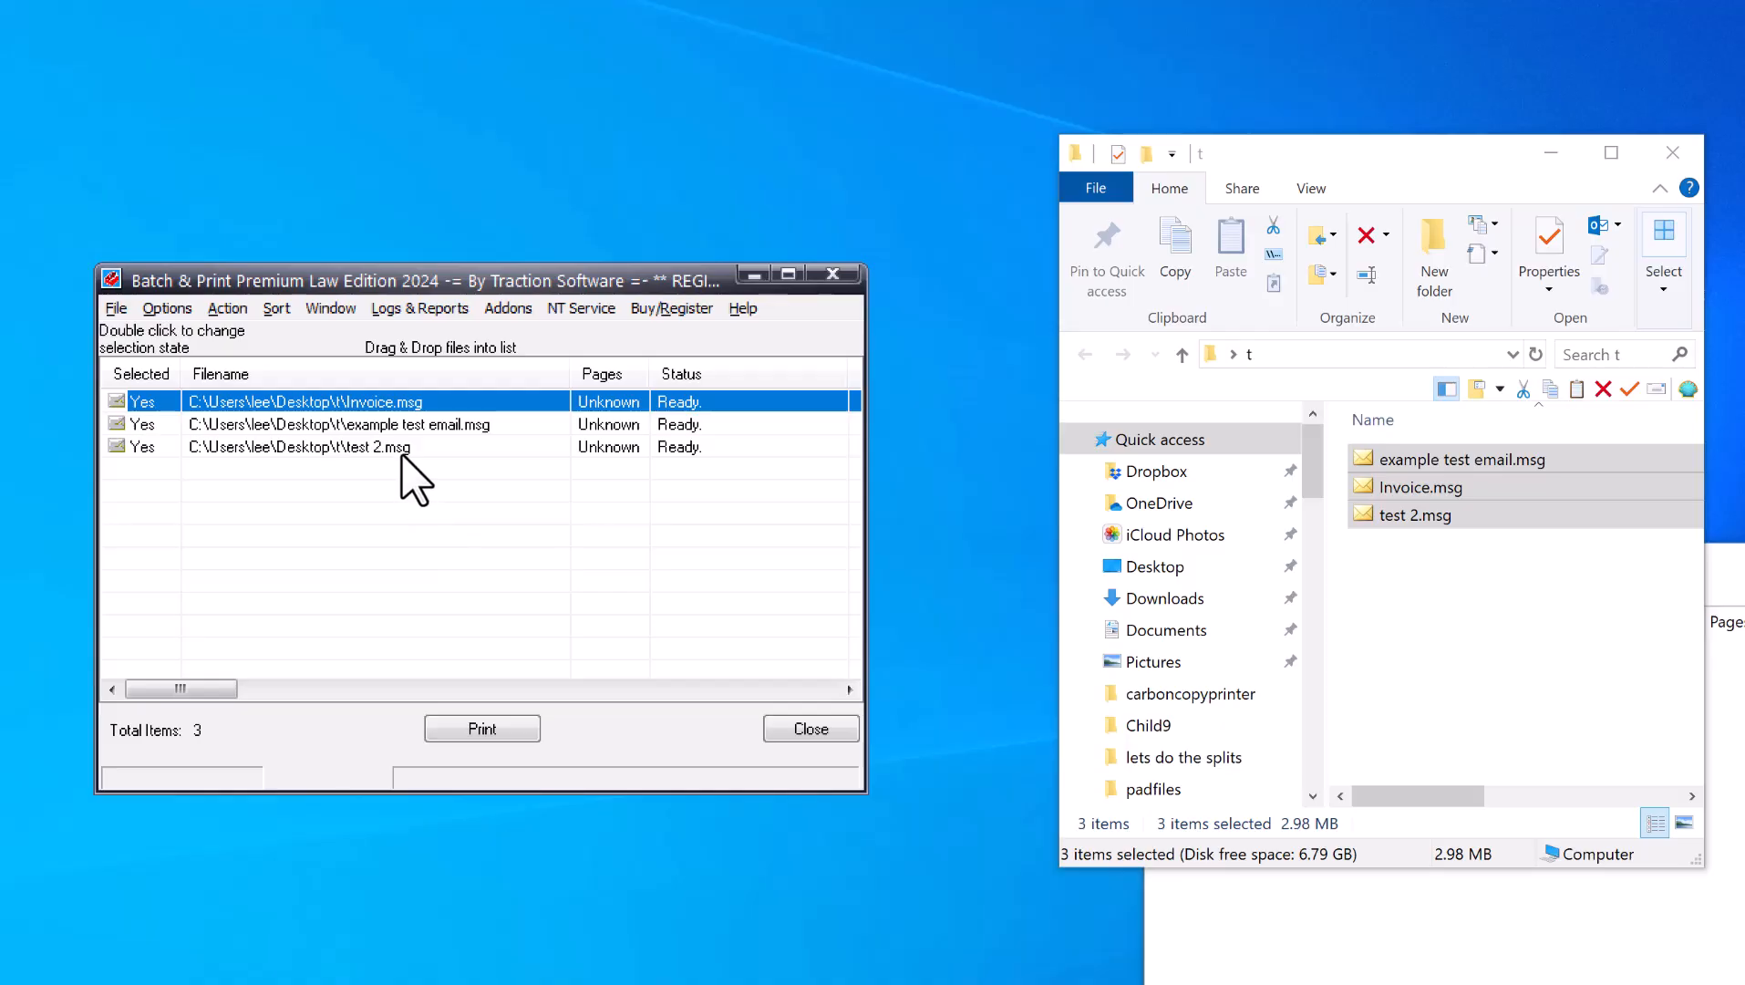
mouse_move(116, 308)
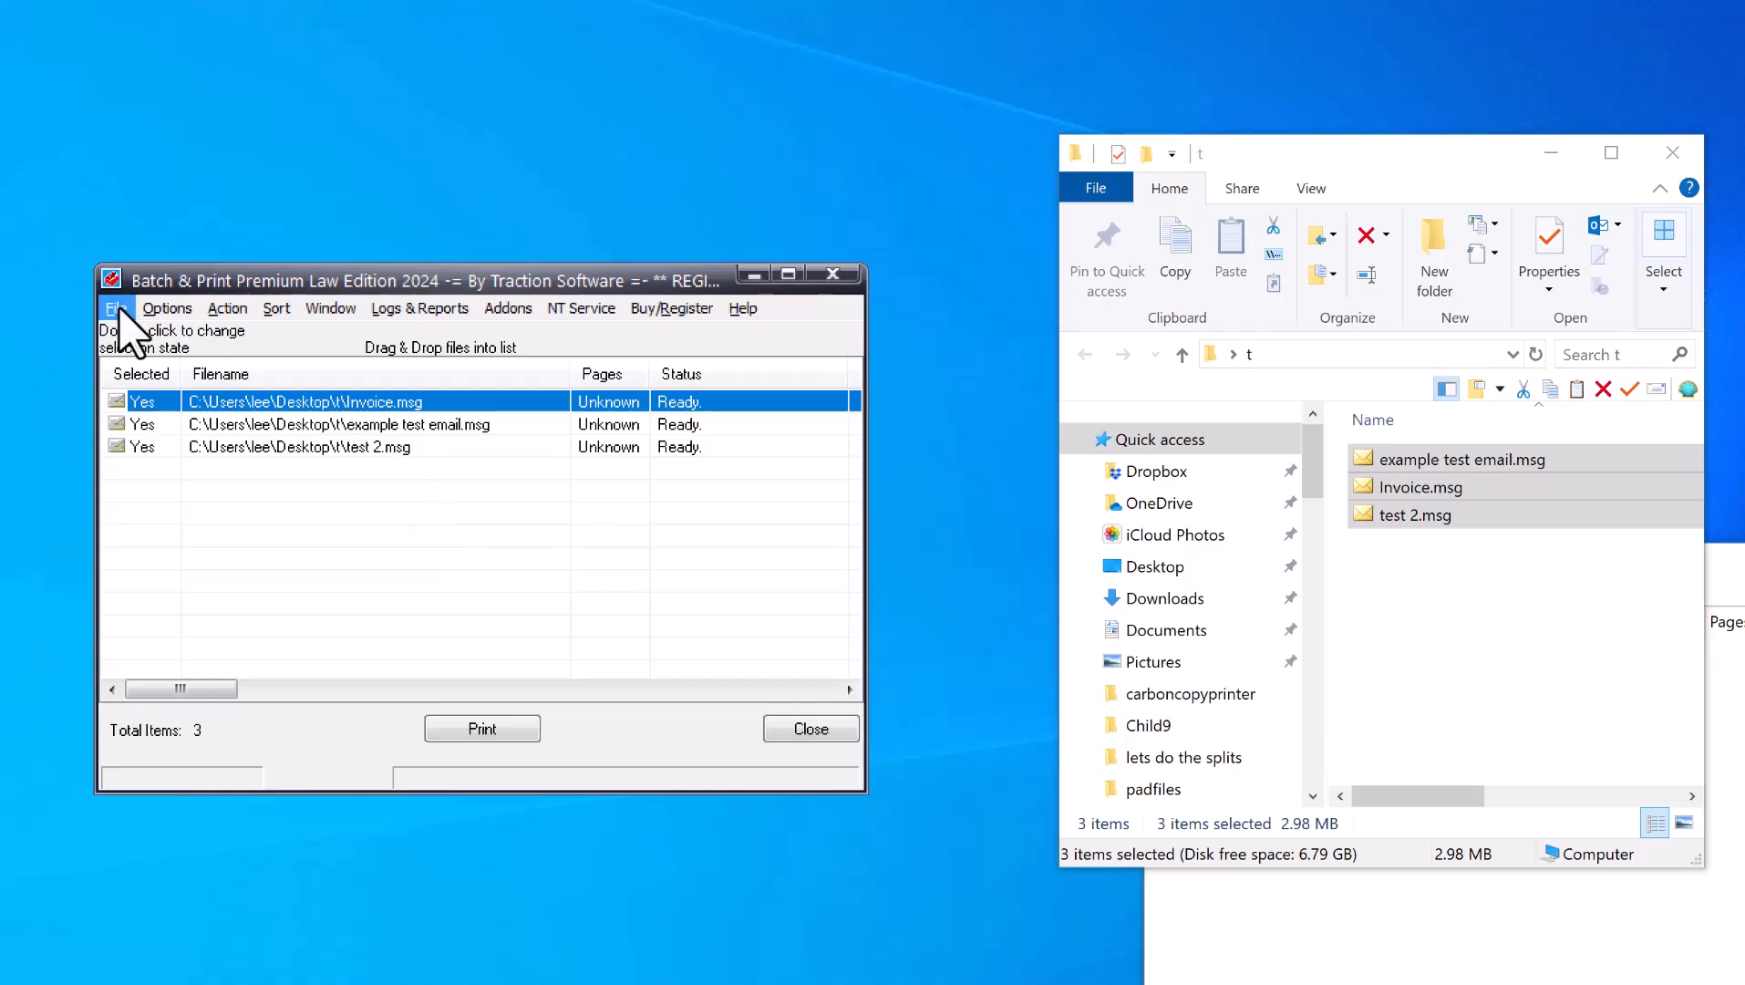
mouse_move(276, 802)
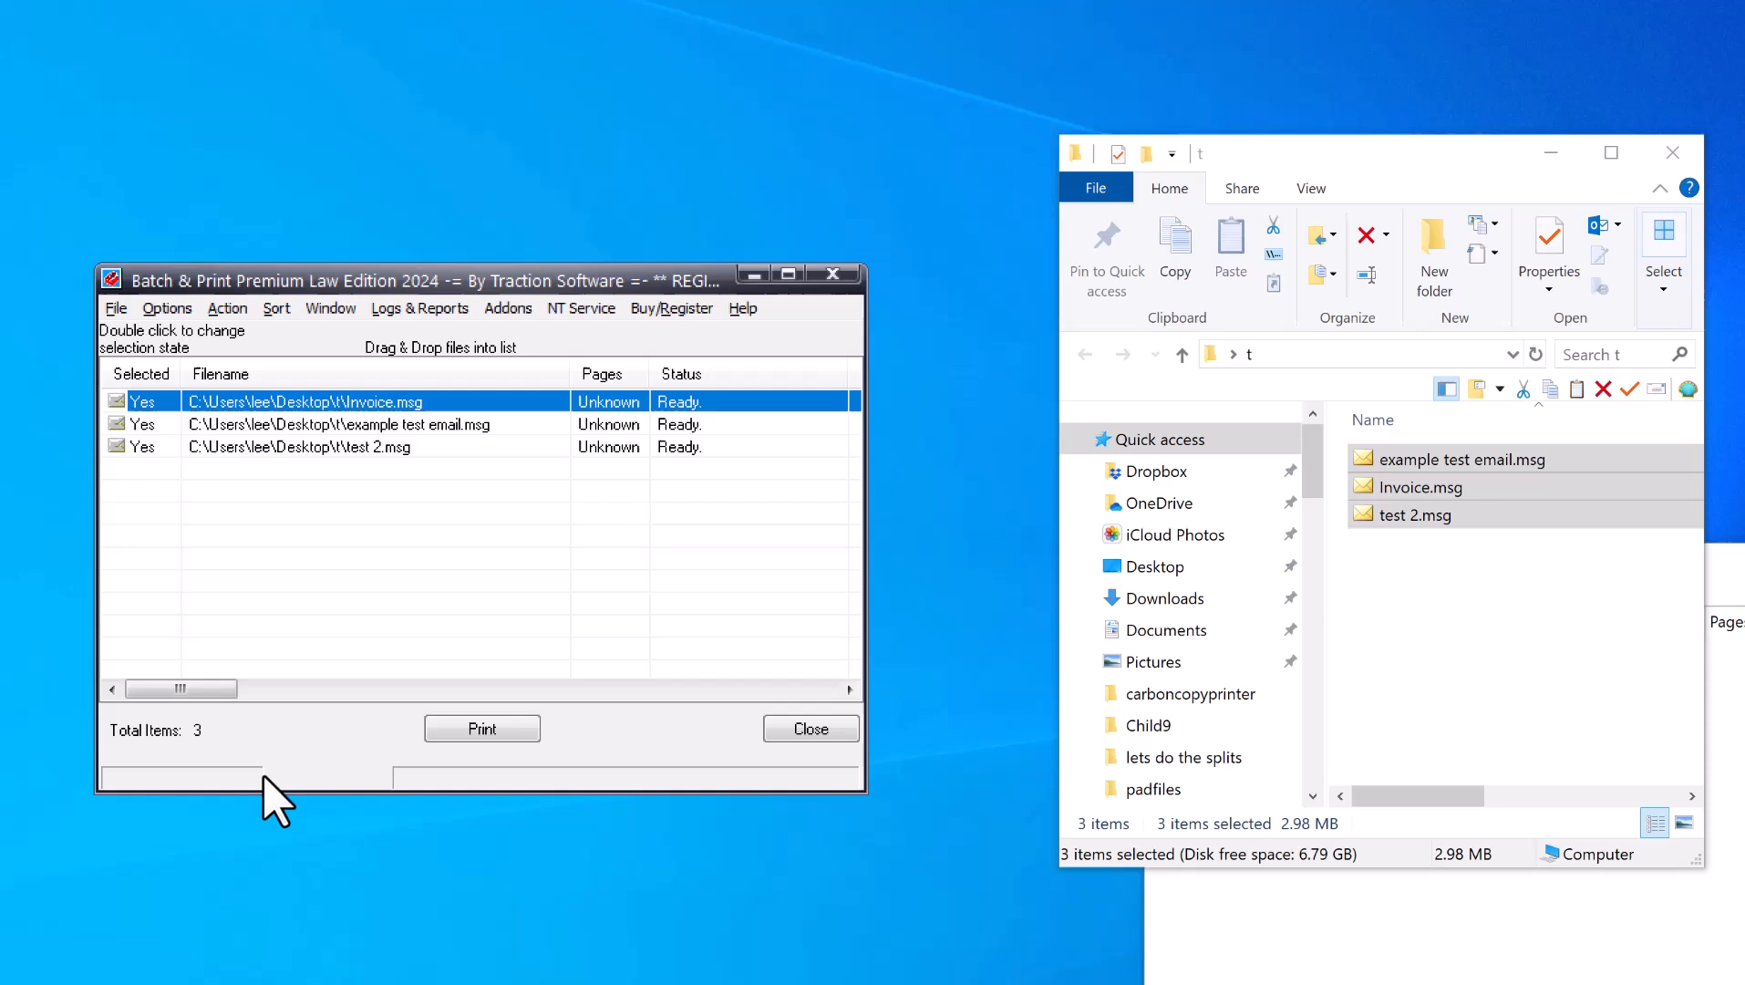
click(482, 728)
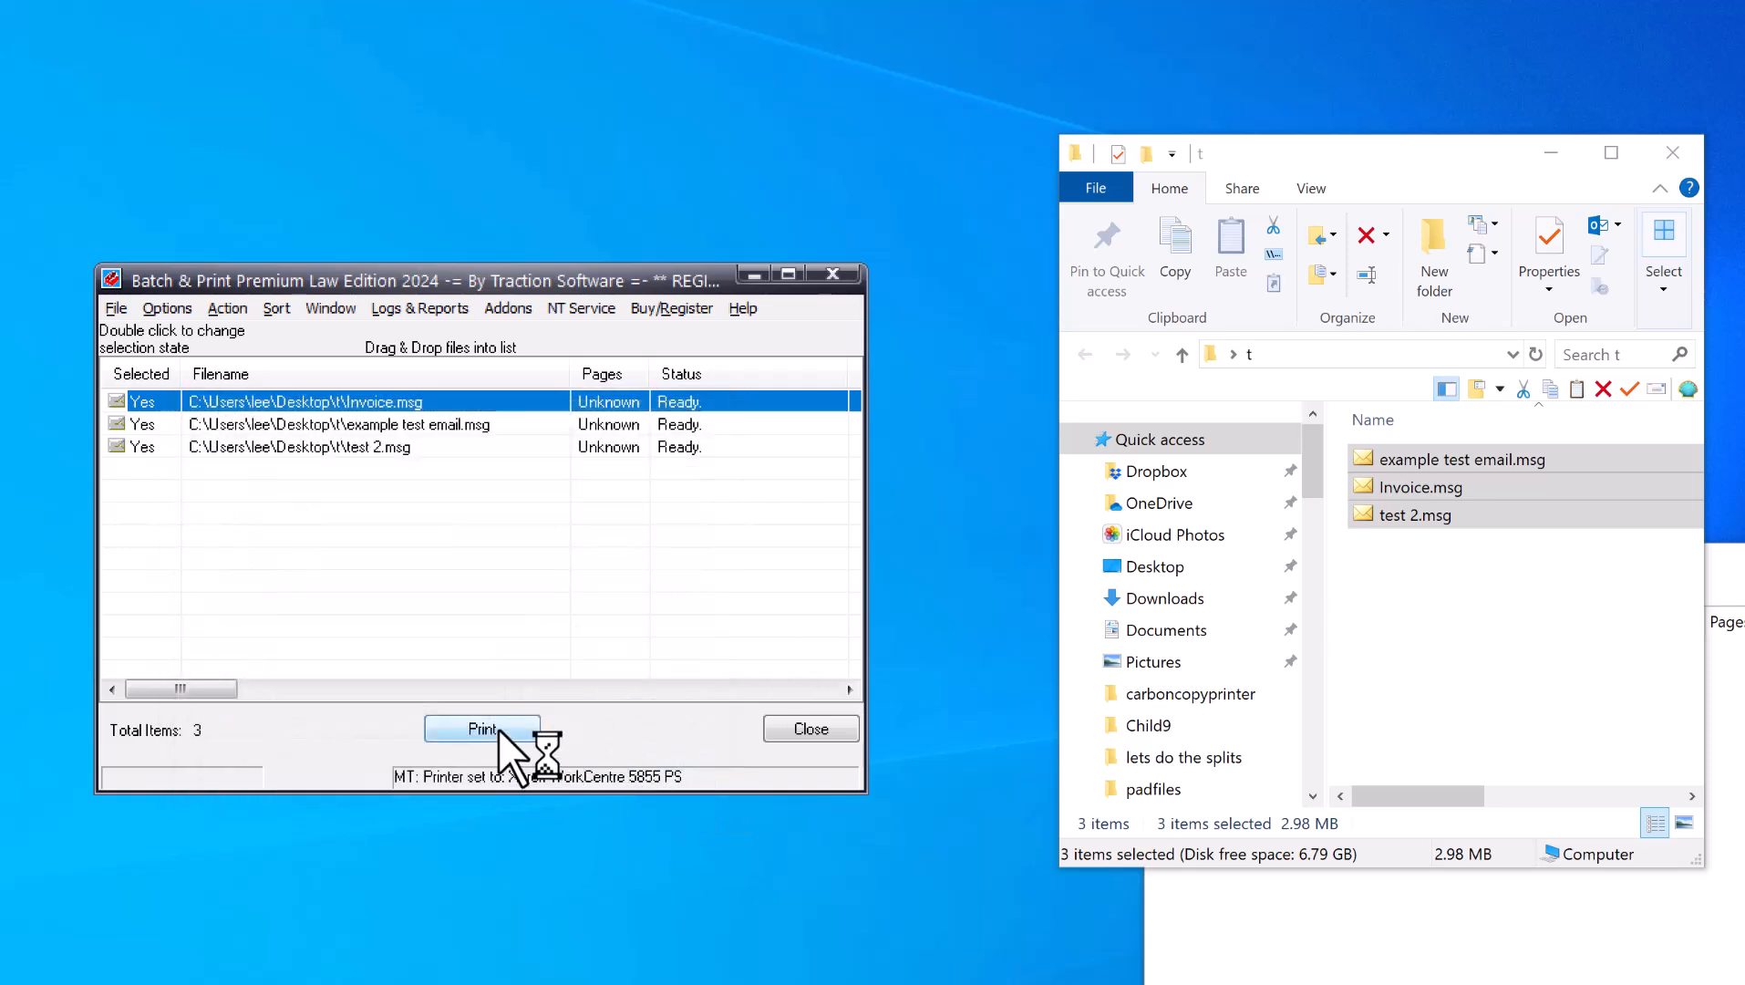
click(483, 729)
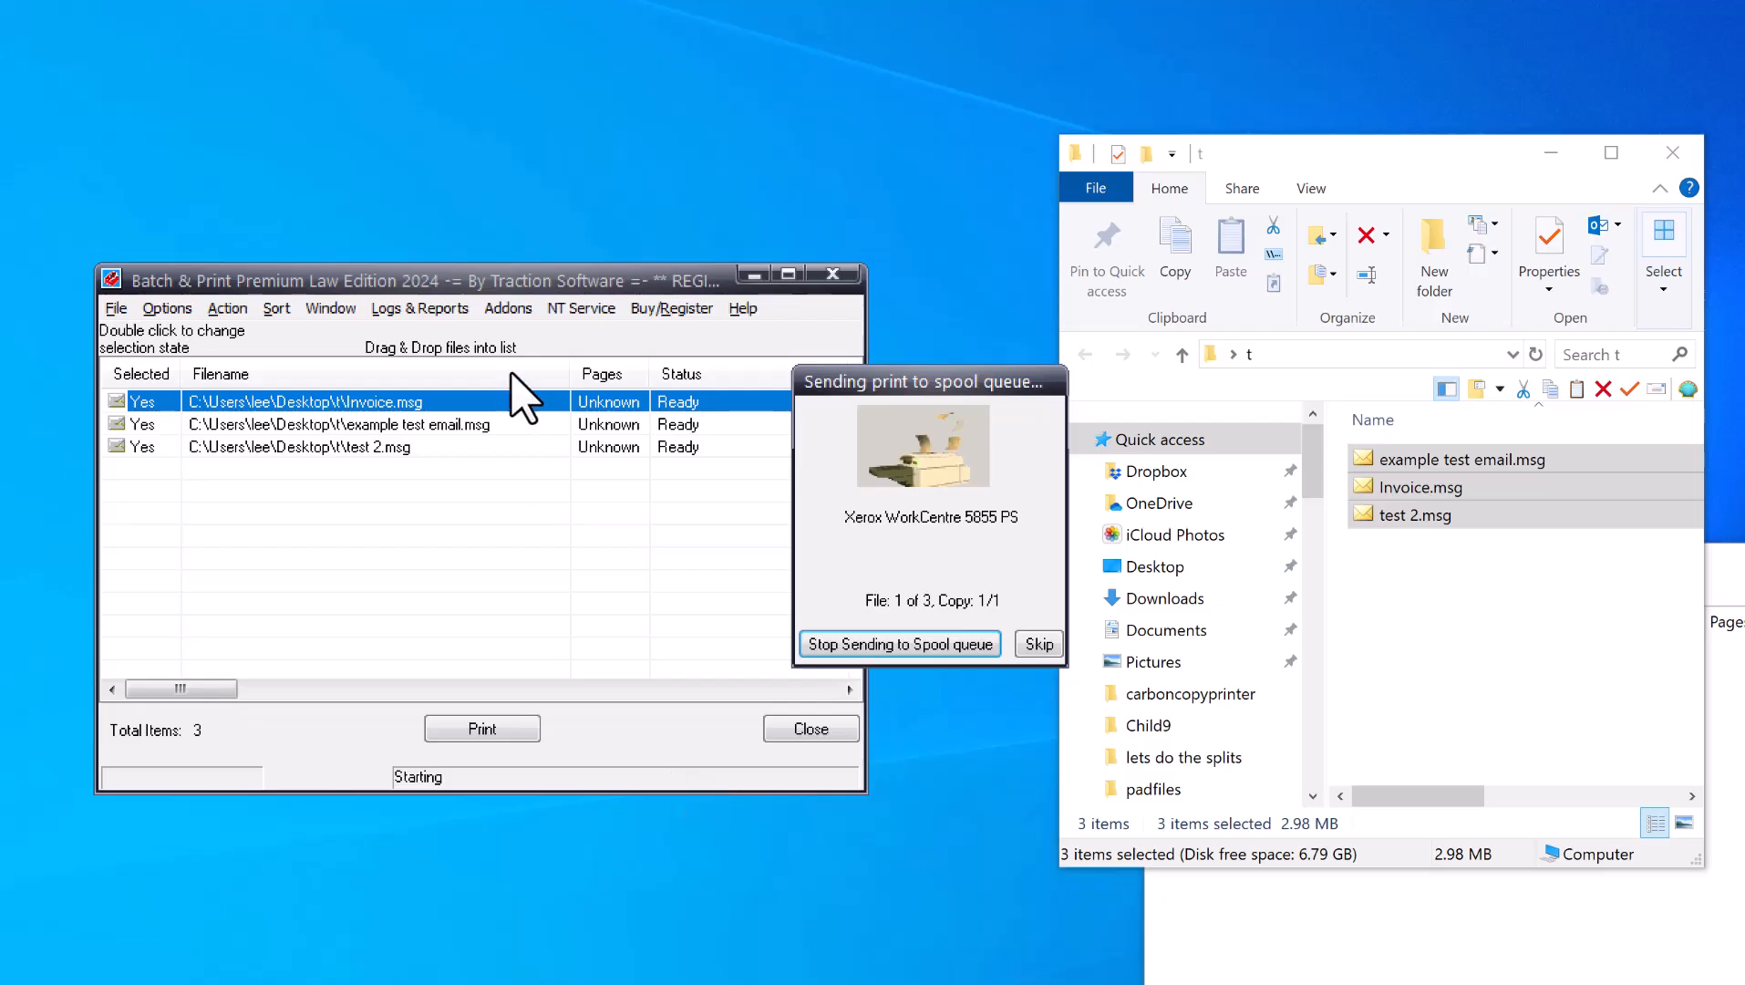
mouse_move(462, 434)
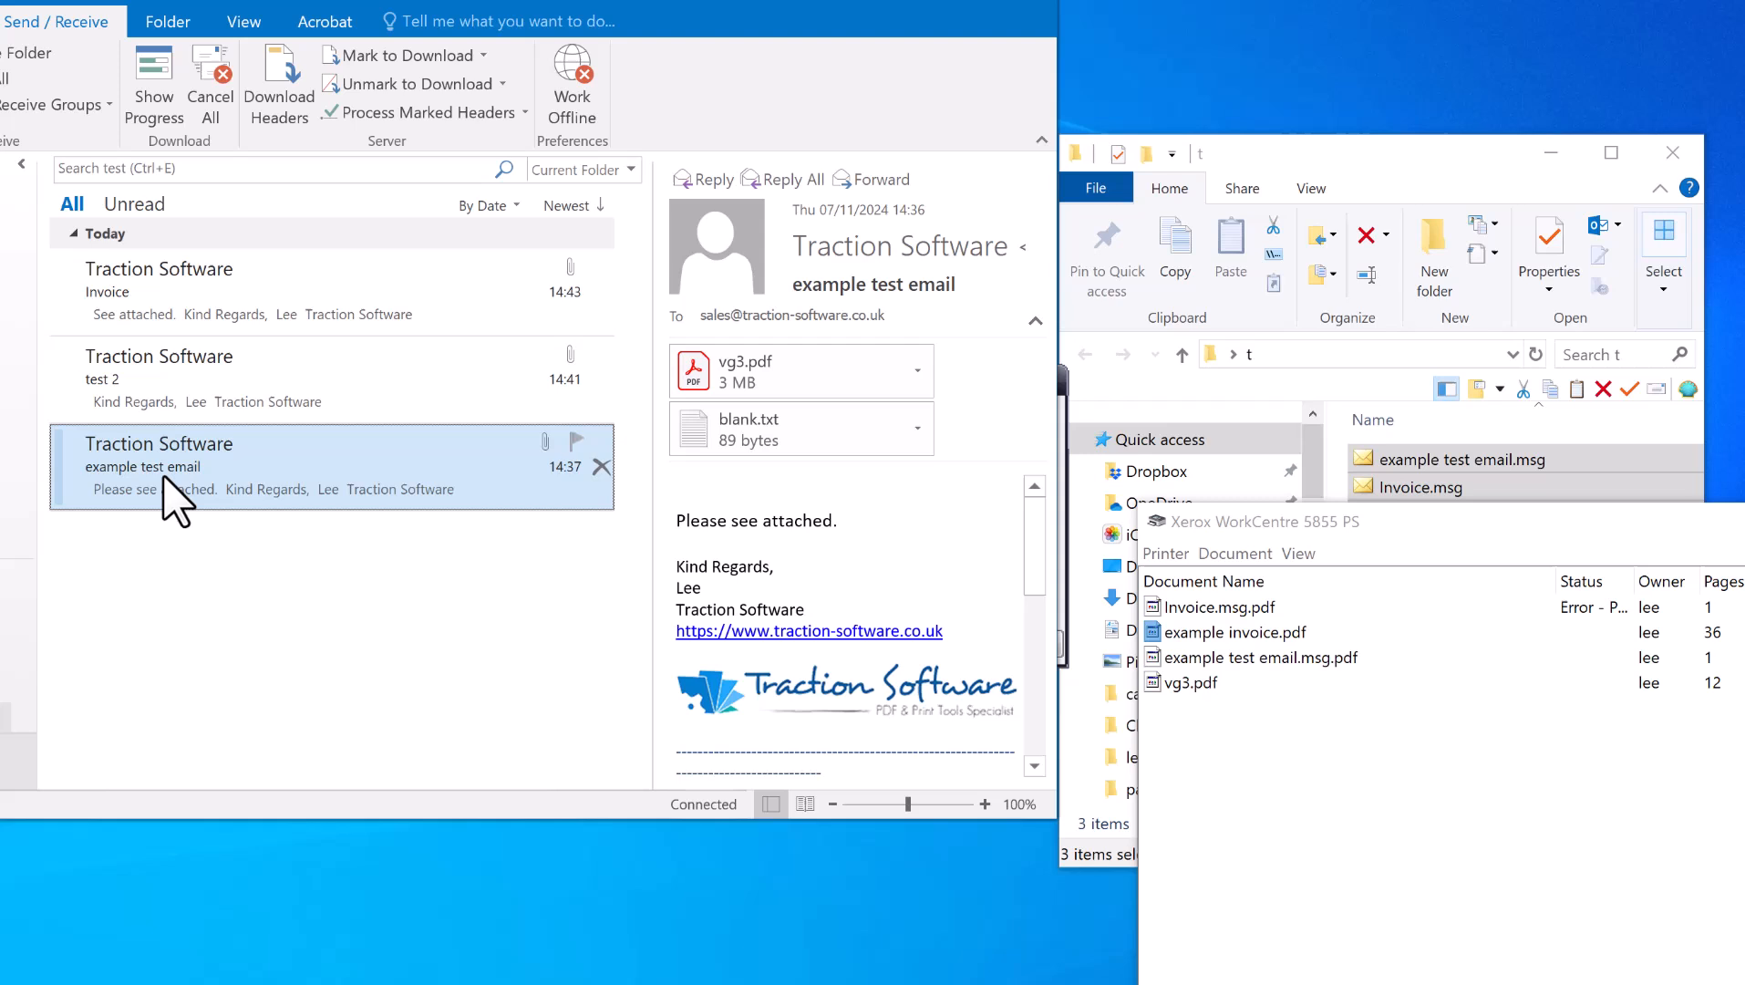
Step: Compare the example test email and its vg3.pdf attachment with the test 2.msg.pdf print job
click(1257, 656)
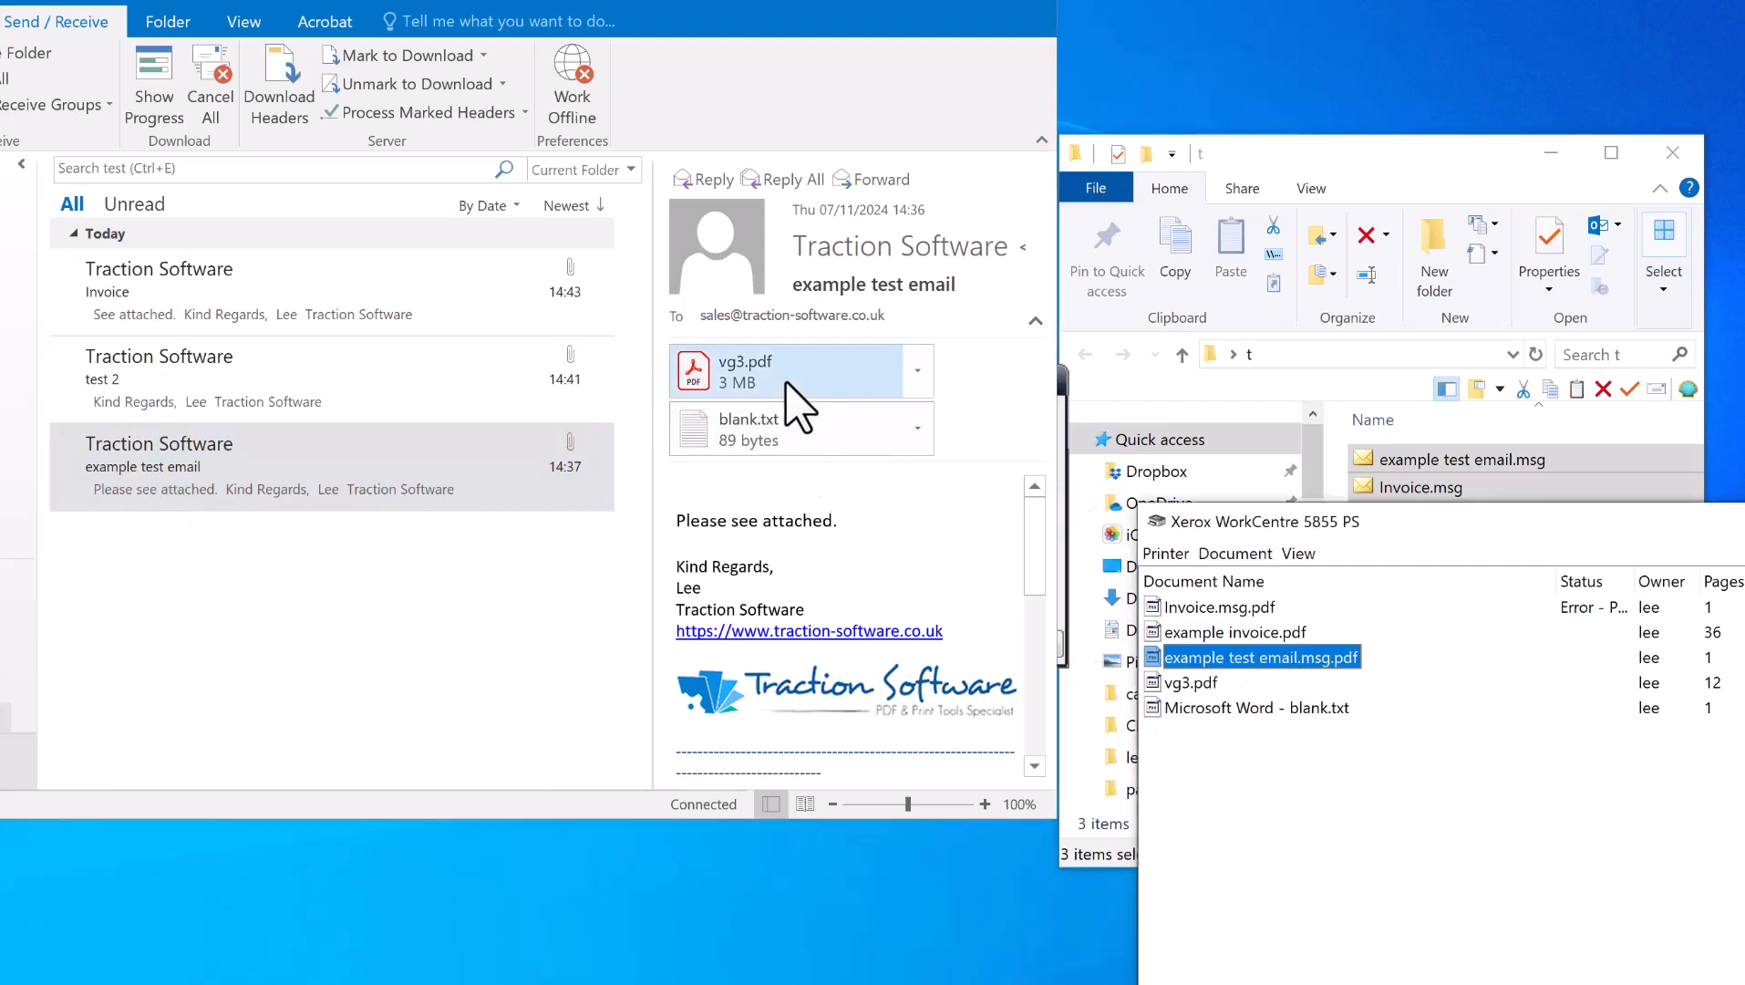
click(743, 367)
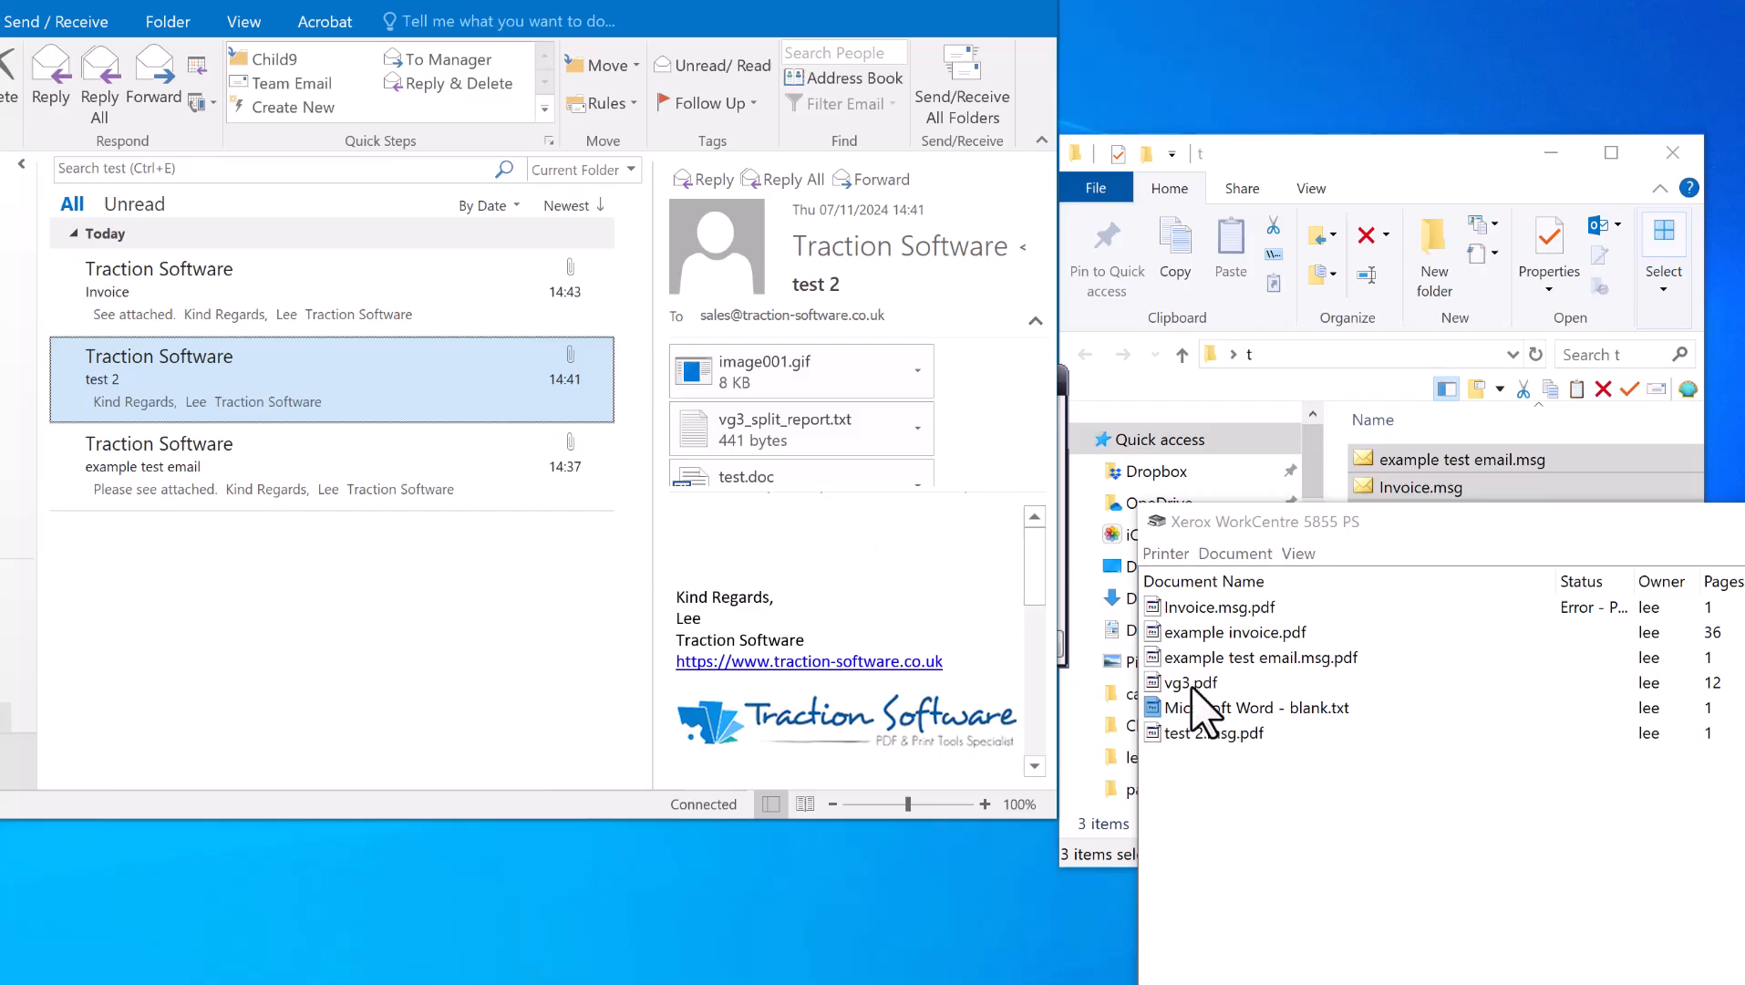
click(1207, 732)
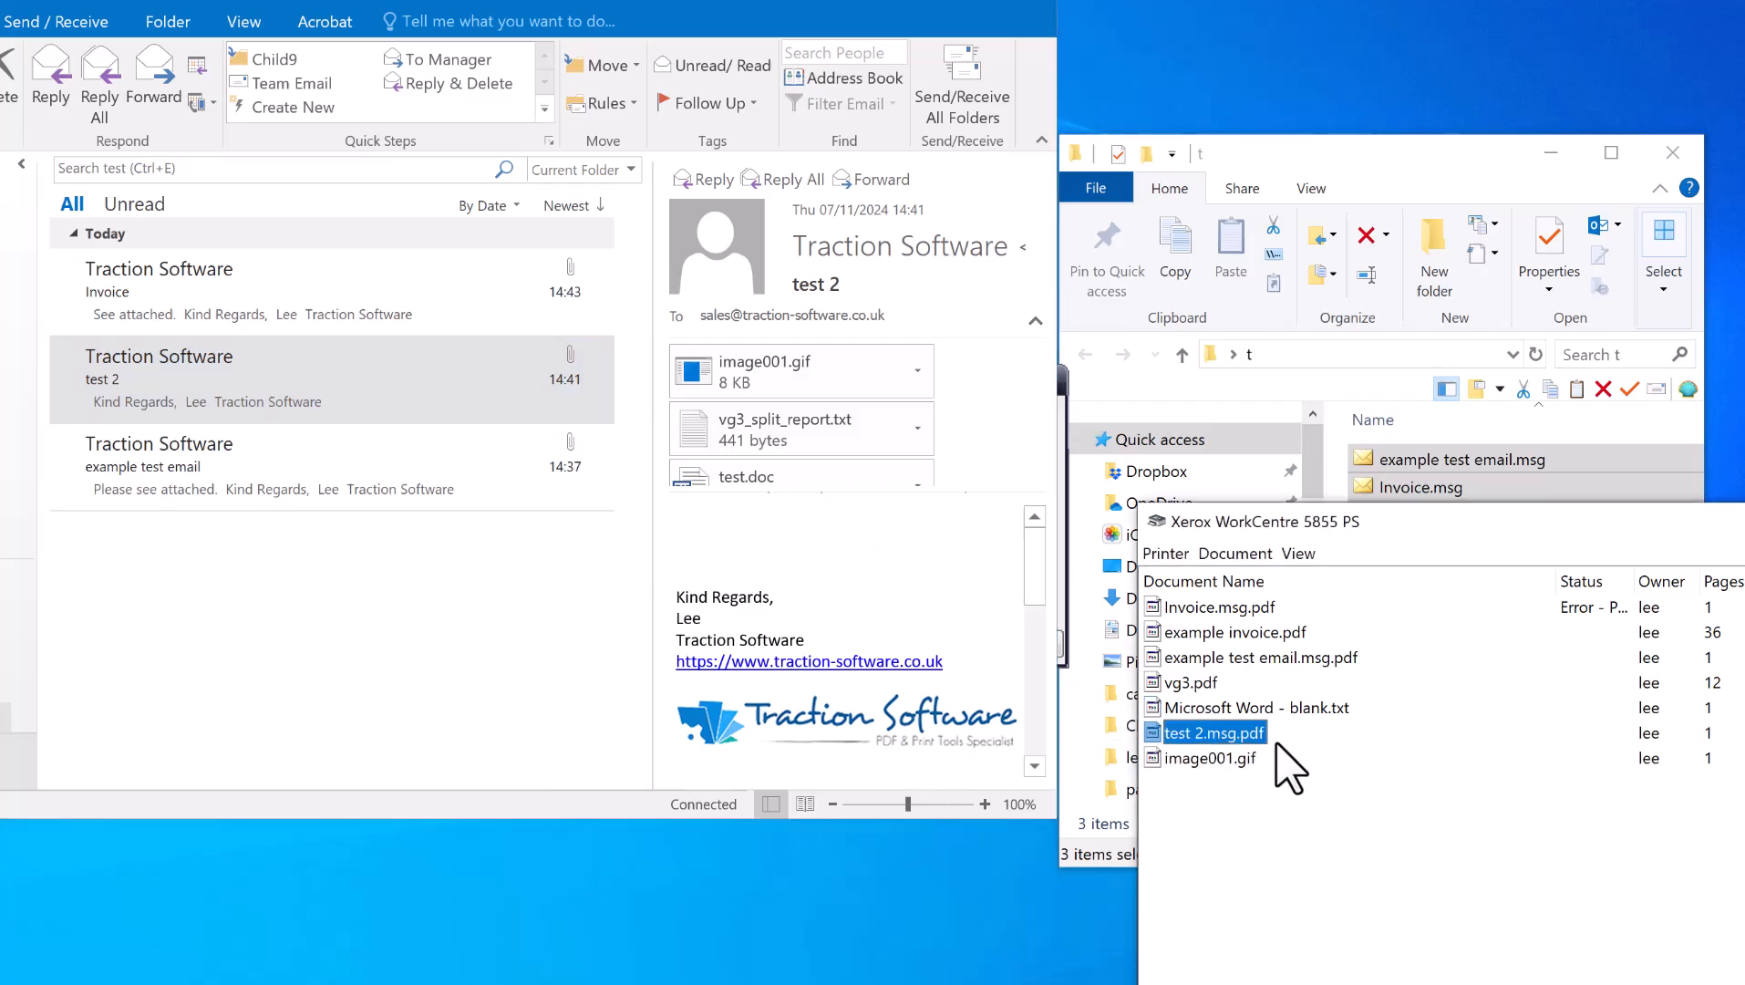
mouse_move(200, 394)
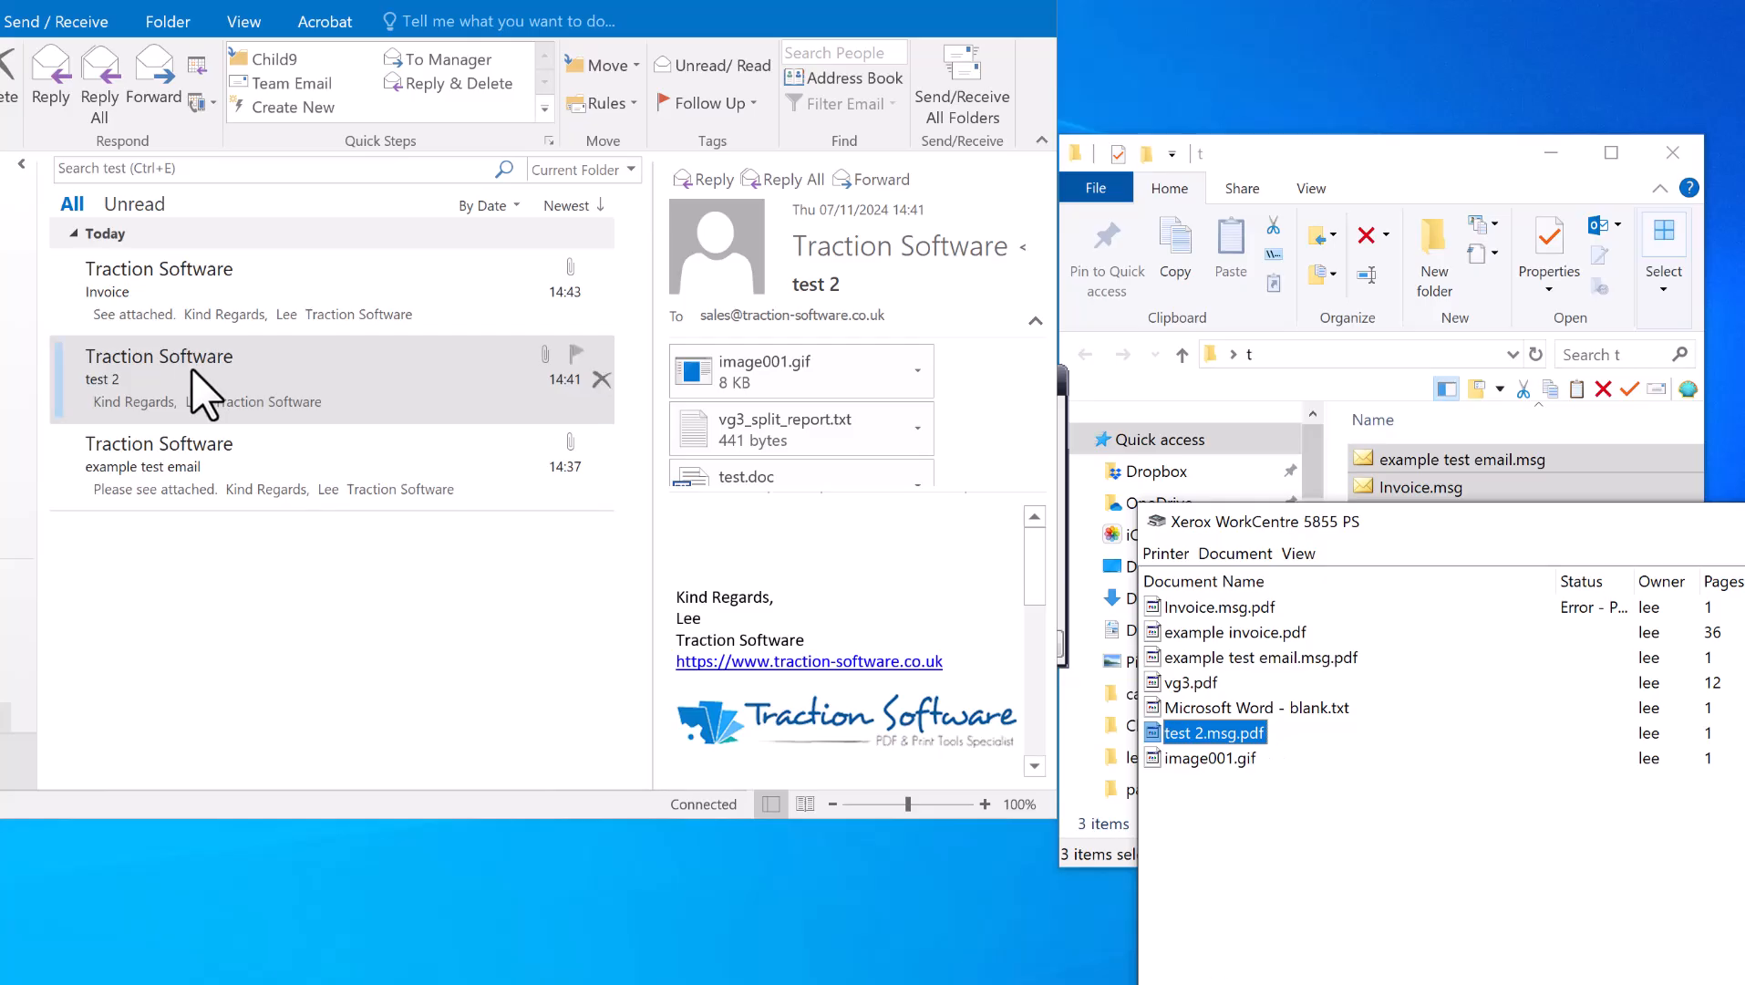
mouse_move(1239, 784)
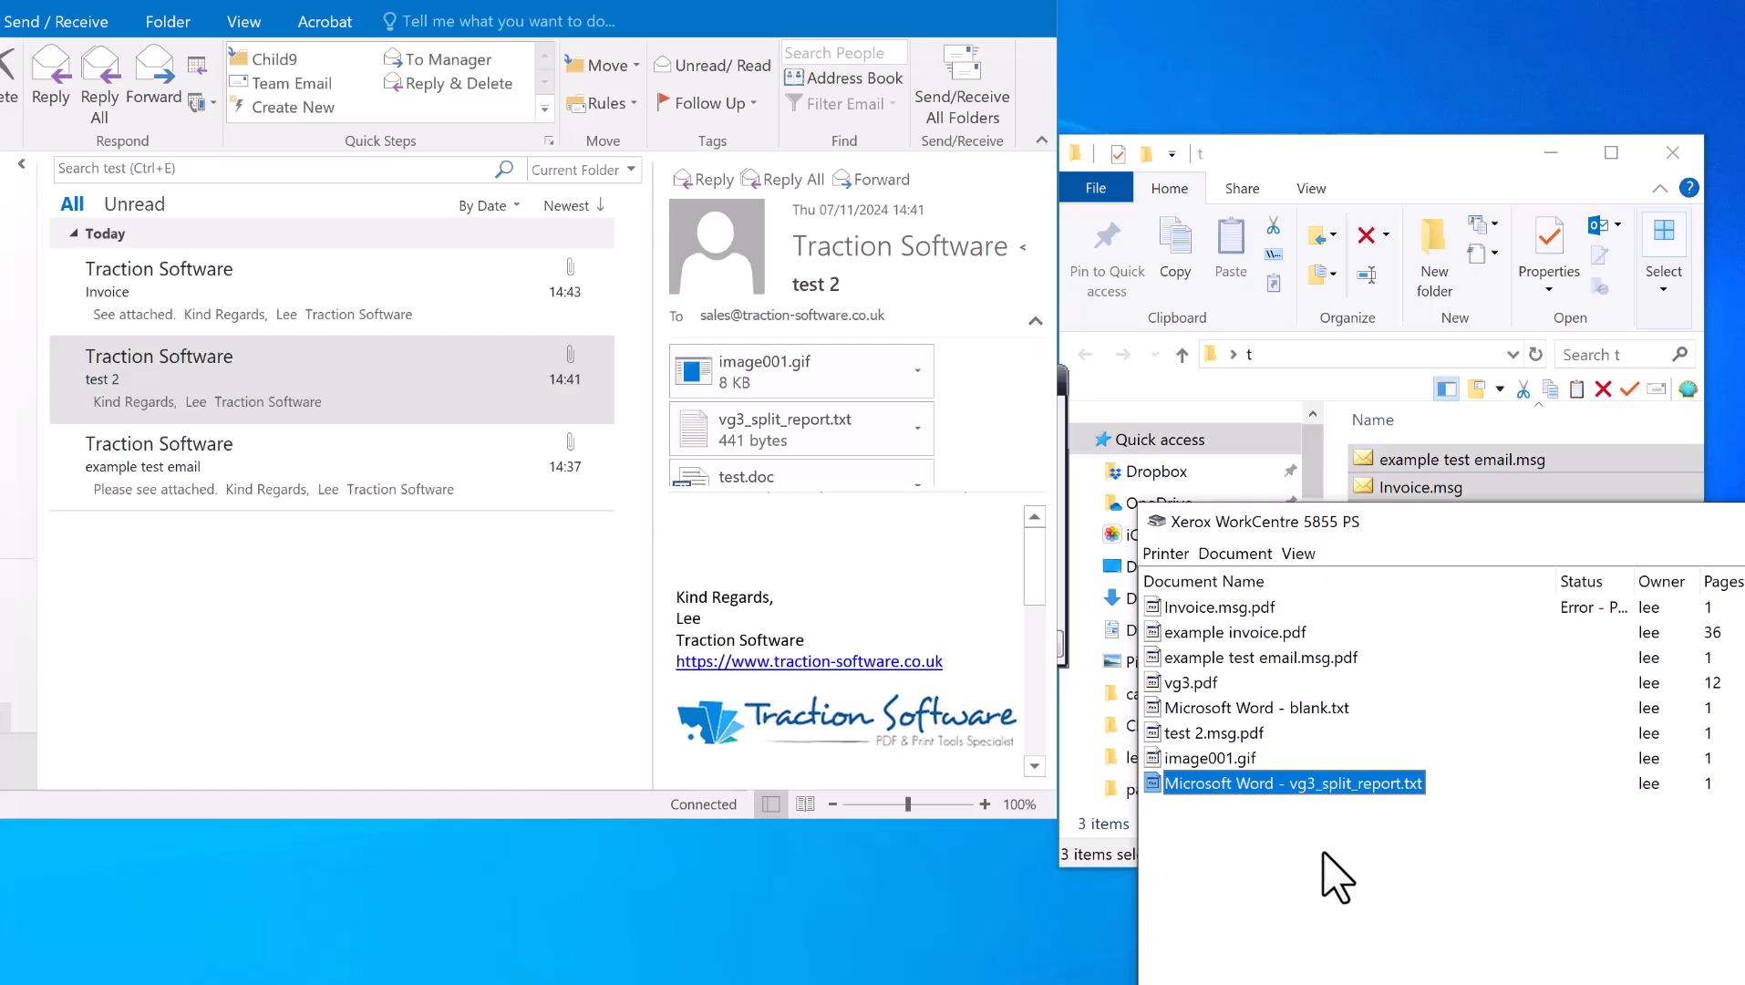
mouse_move(1322, 868)
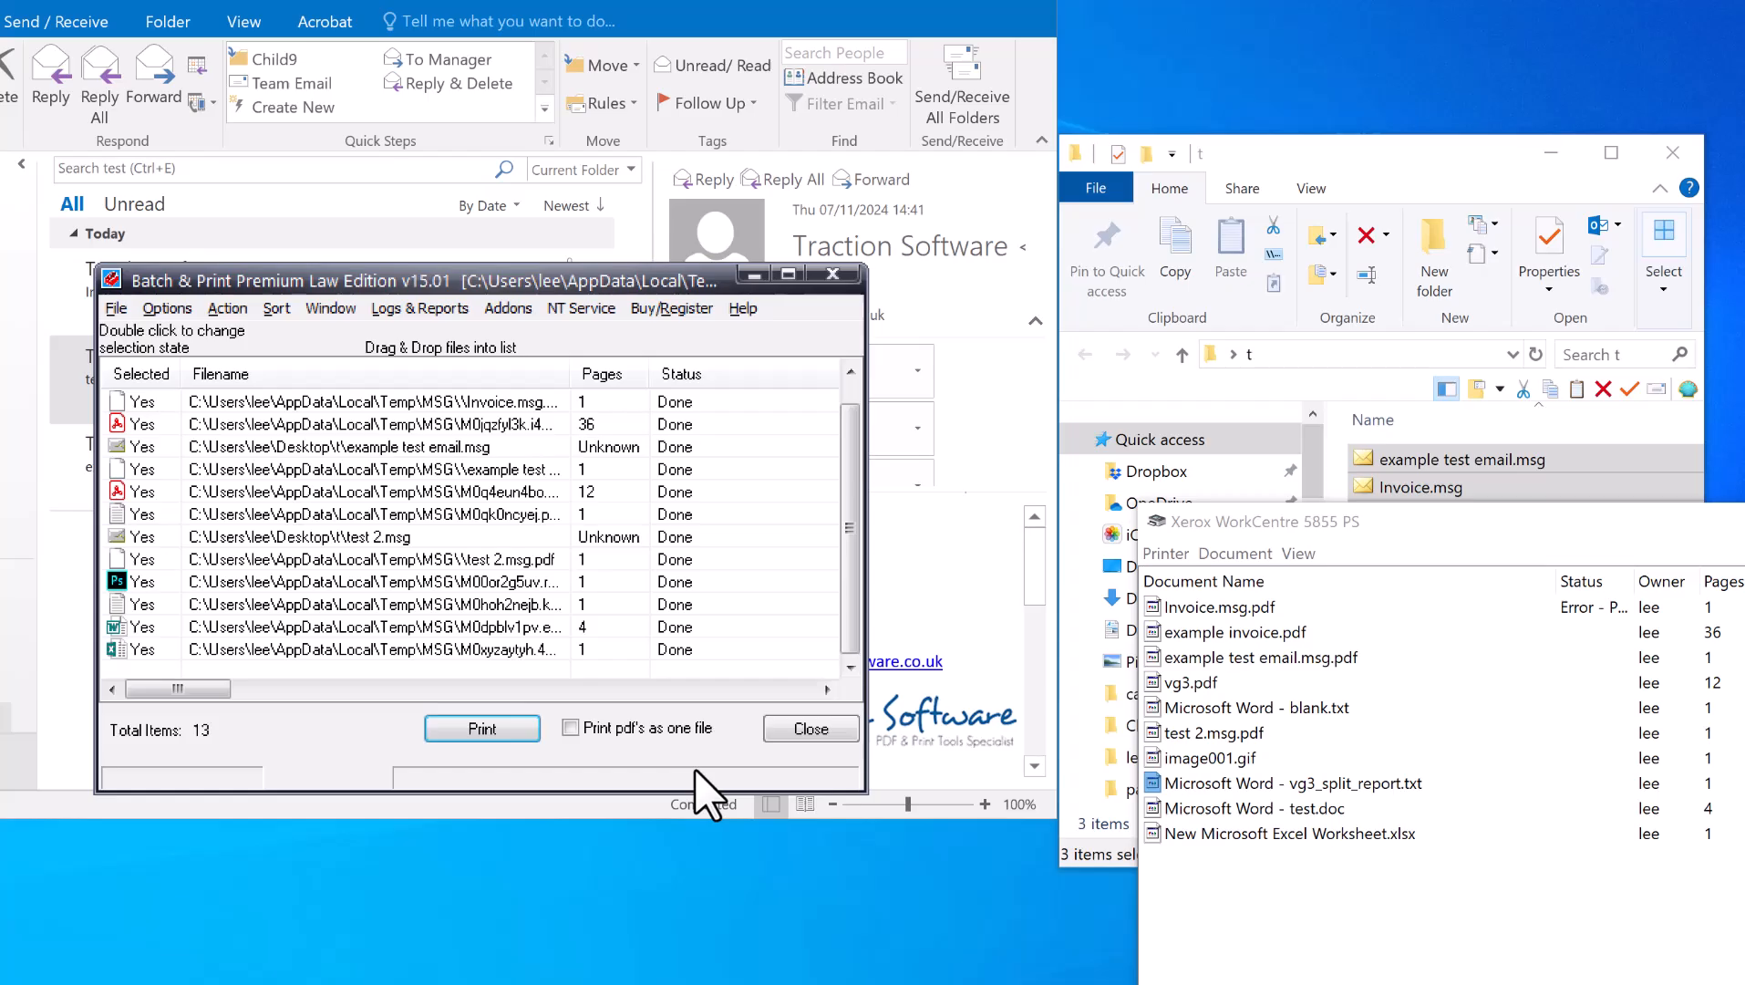
mouse_move(267, 312)
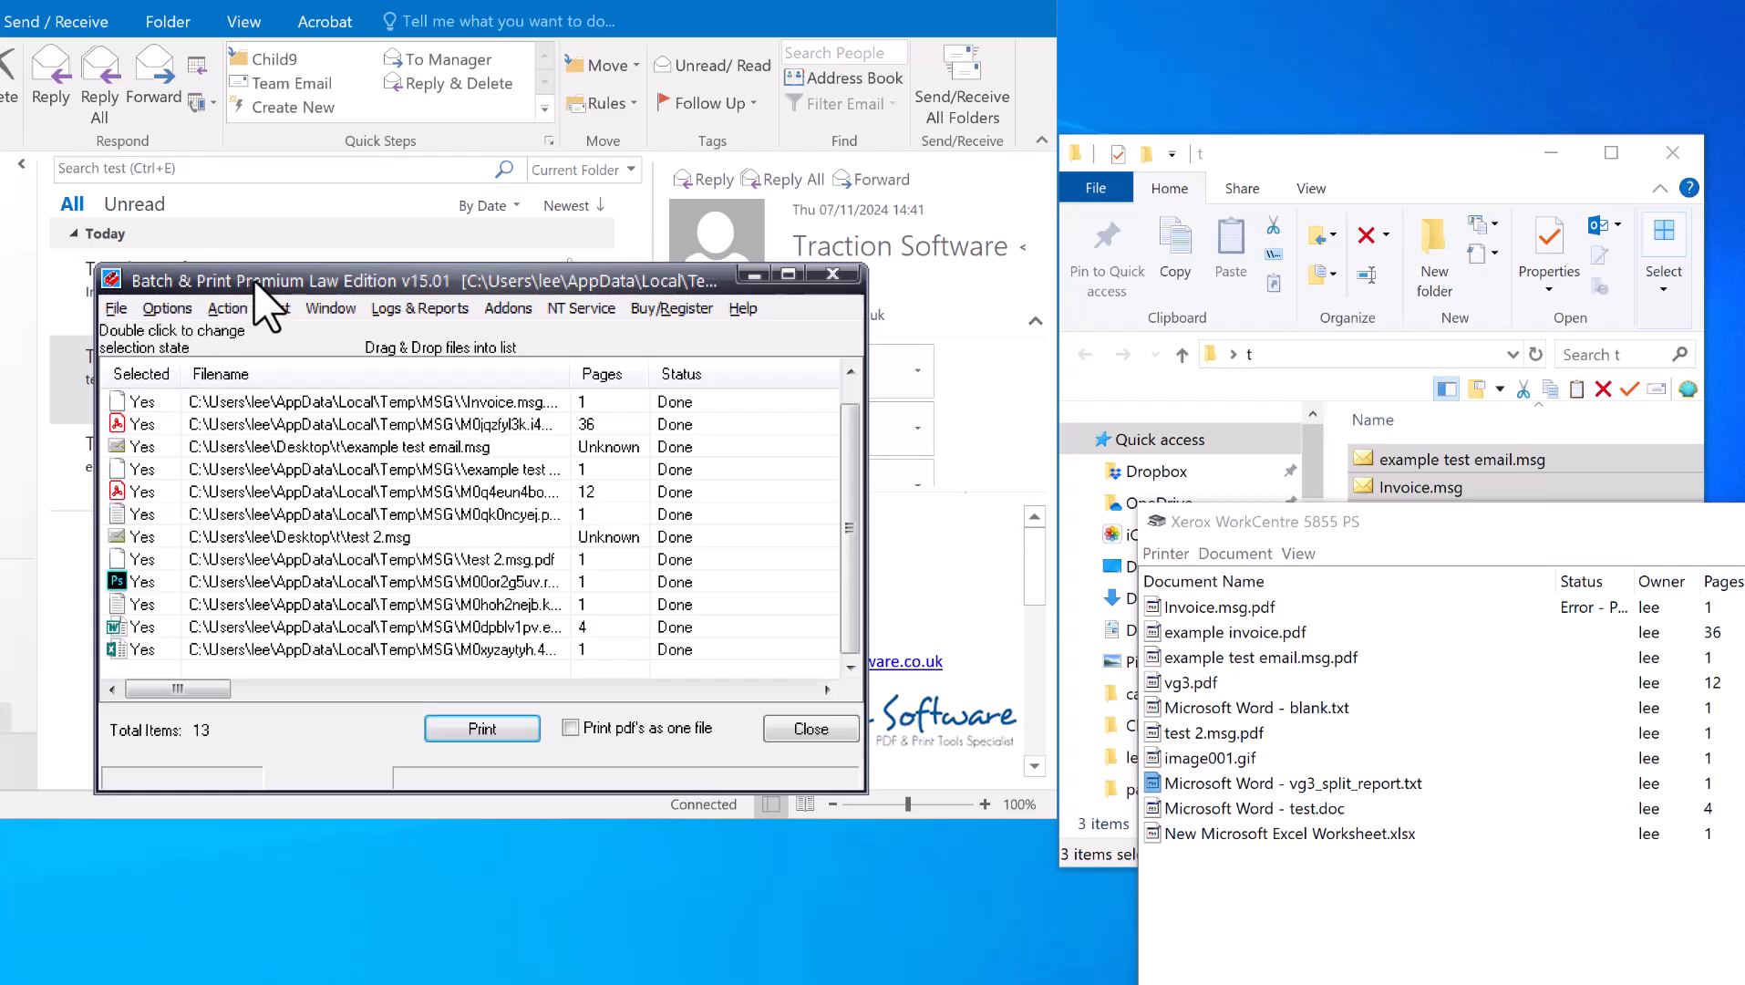